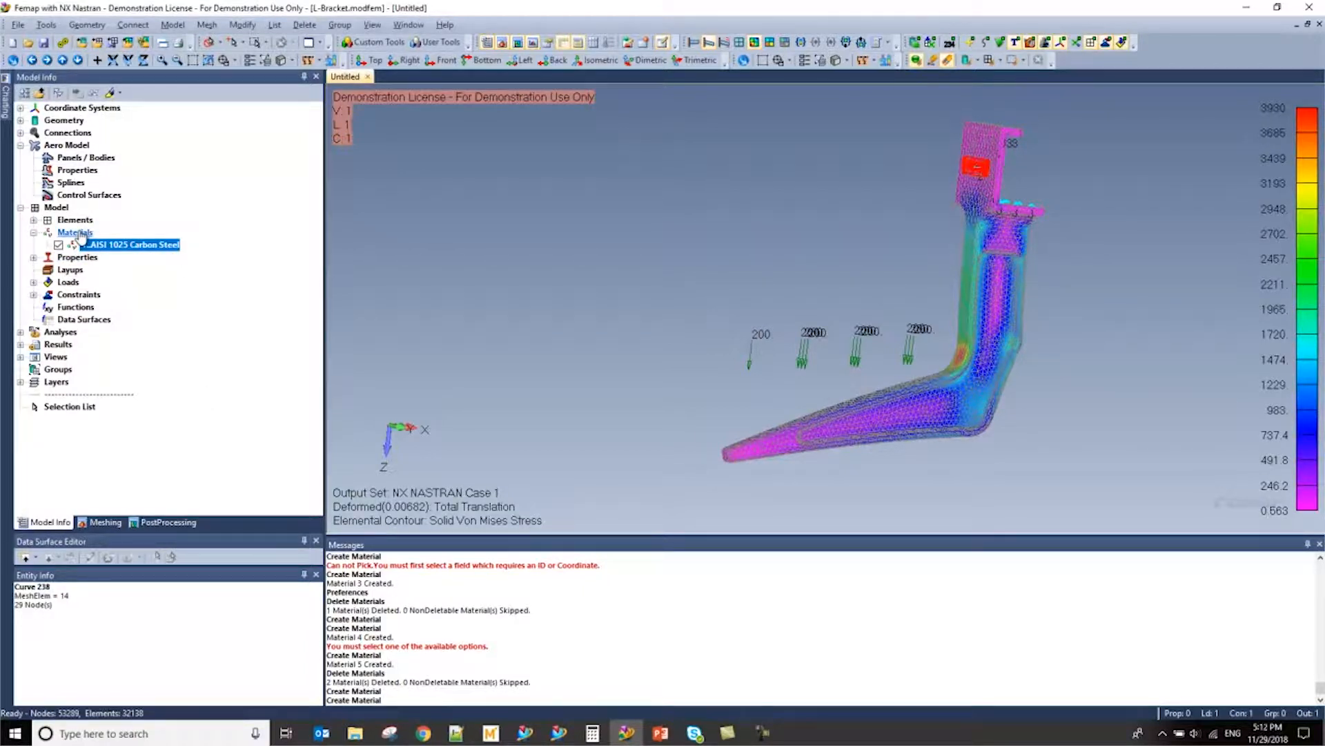
- Create a new isotropic material from the Materials entry in Model Info
right_click(73, 233)
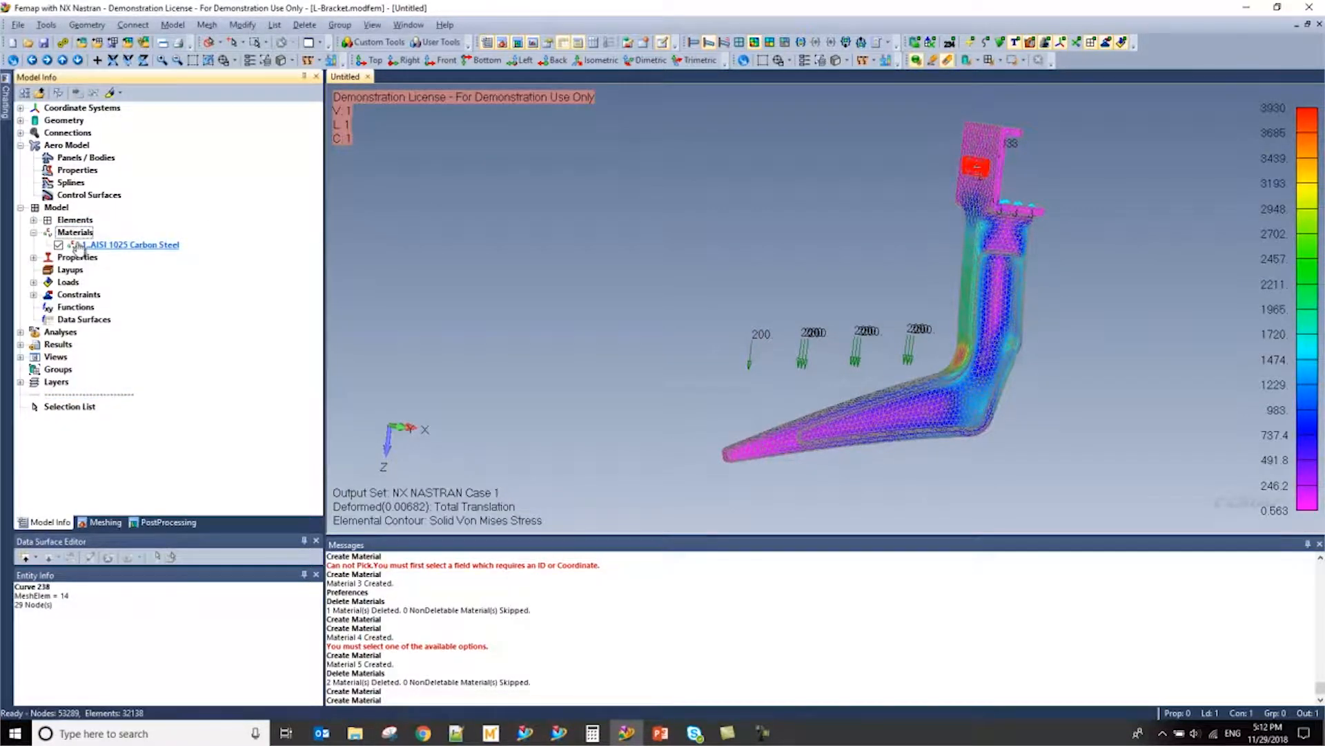
click(72, 232)
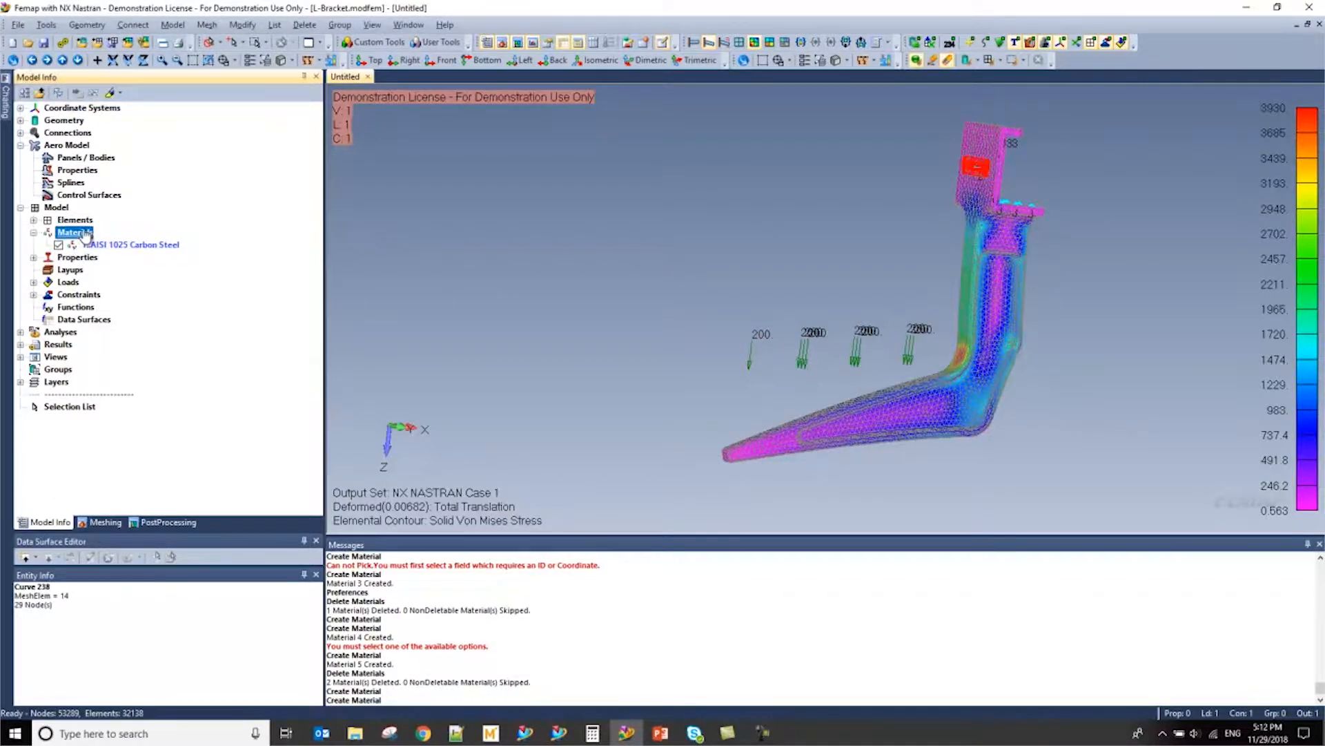
right_click(72, 231)
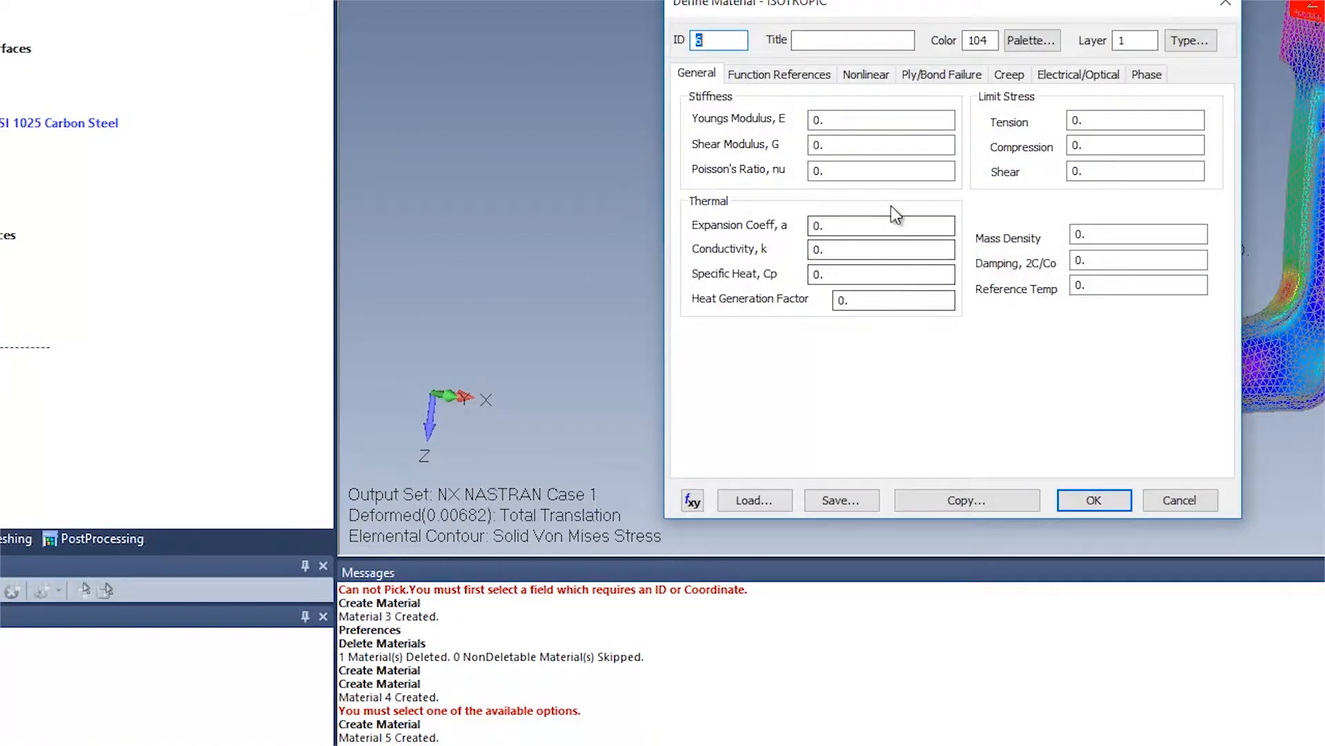
mouse_move(1151, 358)
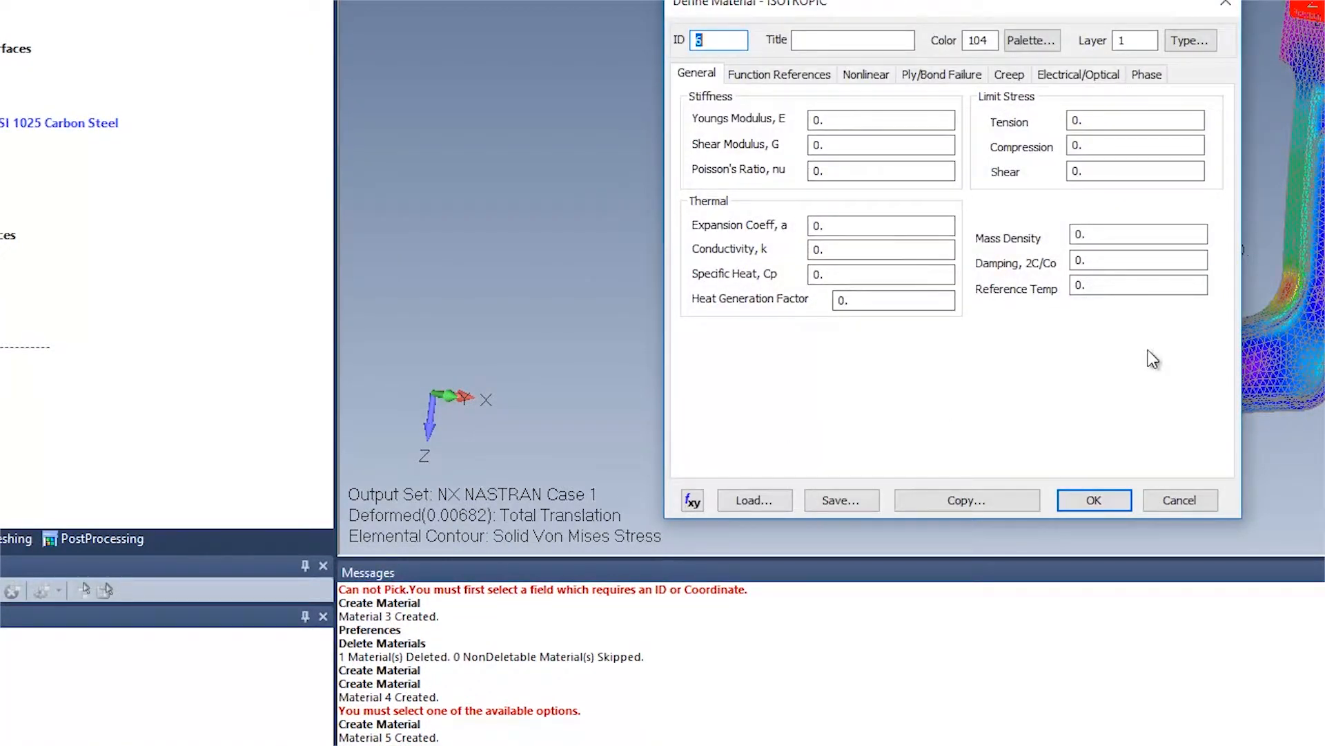
click(880, 120)
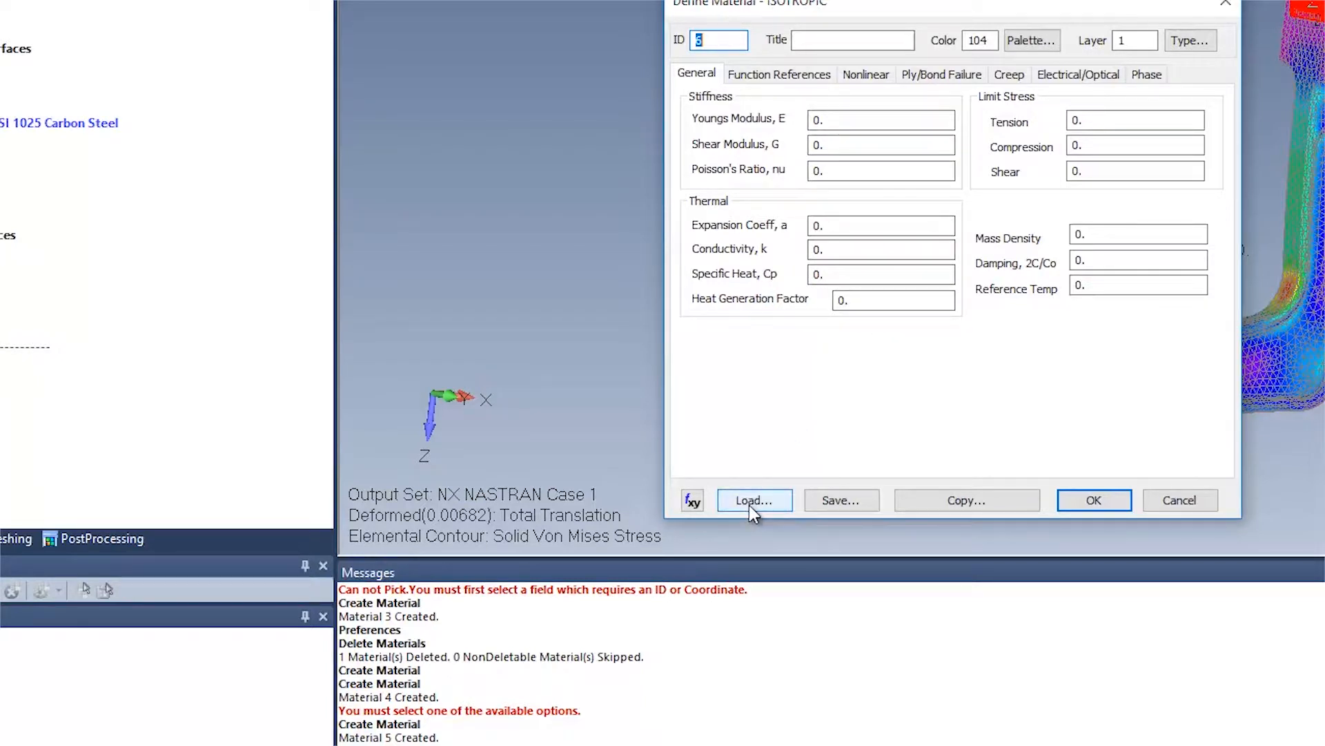
- Load the AISI 4340 Steel property values from the material library
click(754, 499)
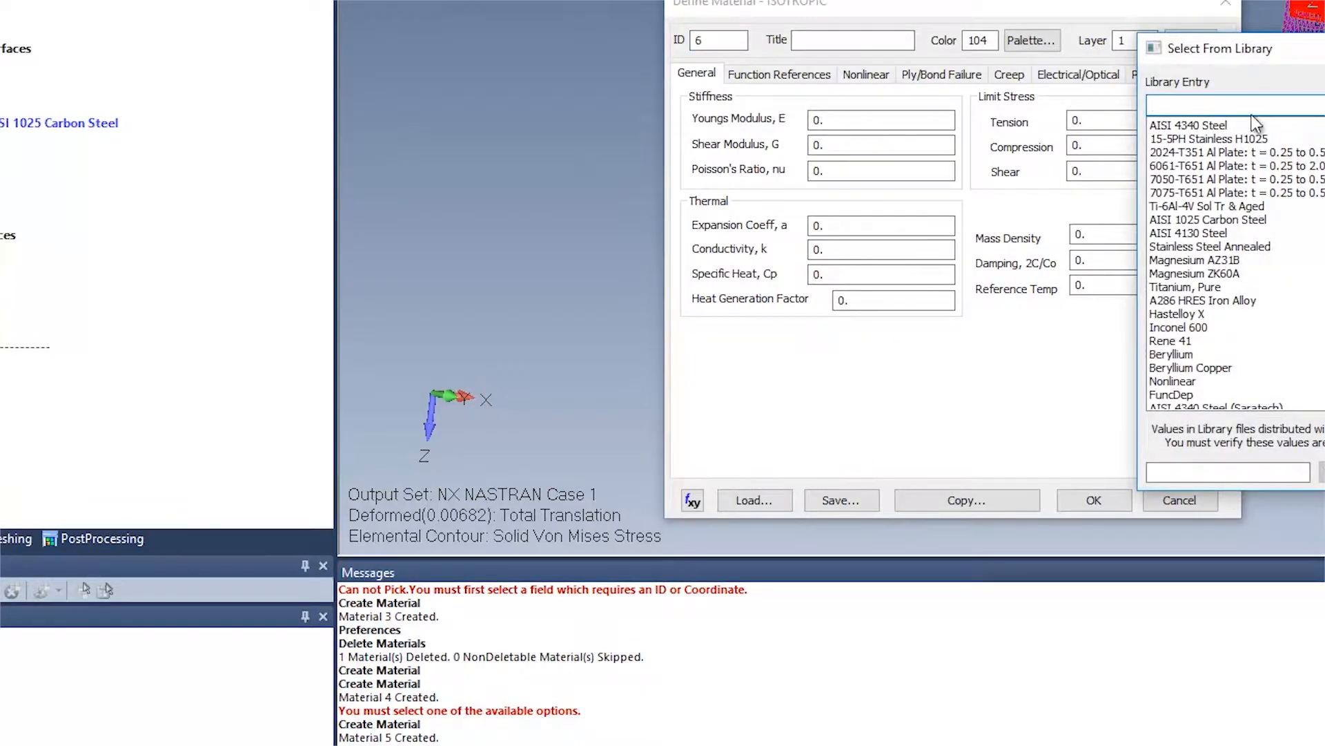
click(1186, 125)
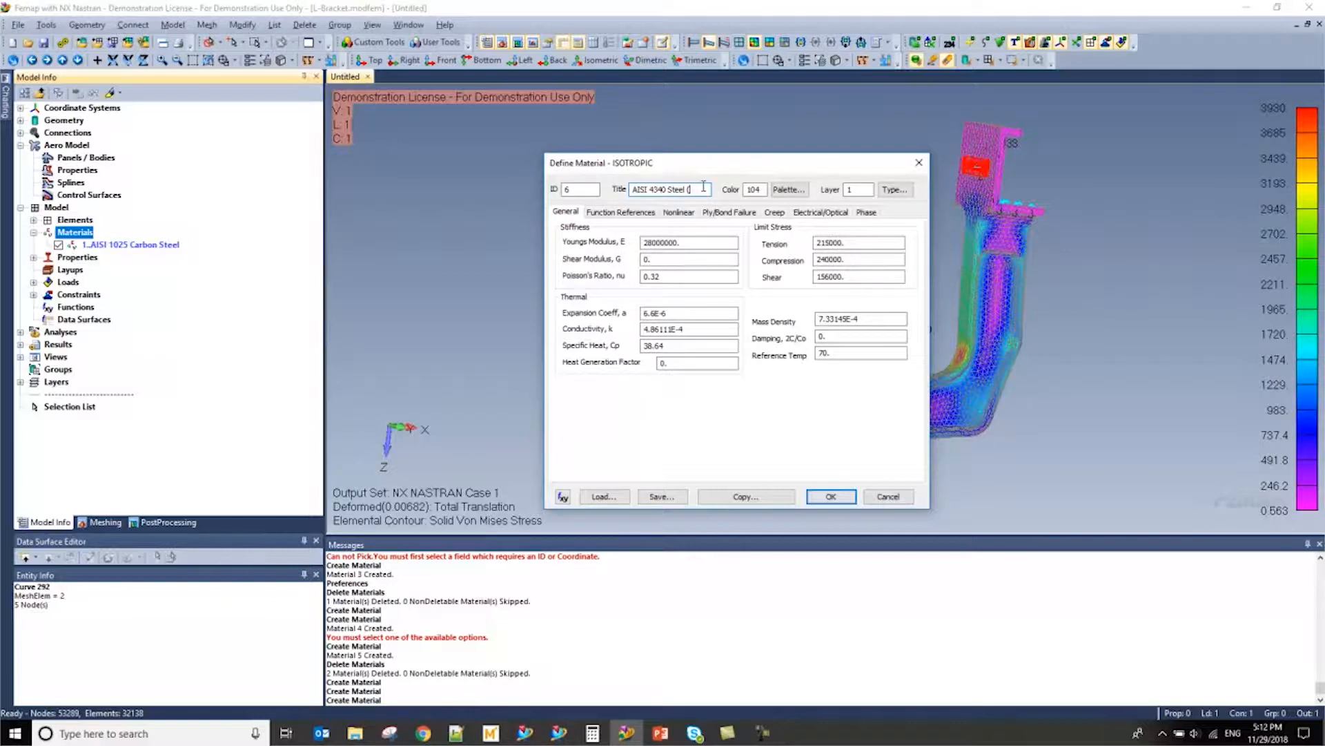
- Retitle the material 'AISI 4340 Steel (Saratech)' and save it to the material library
click(688, 243)
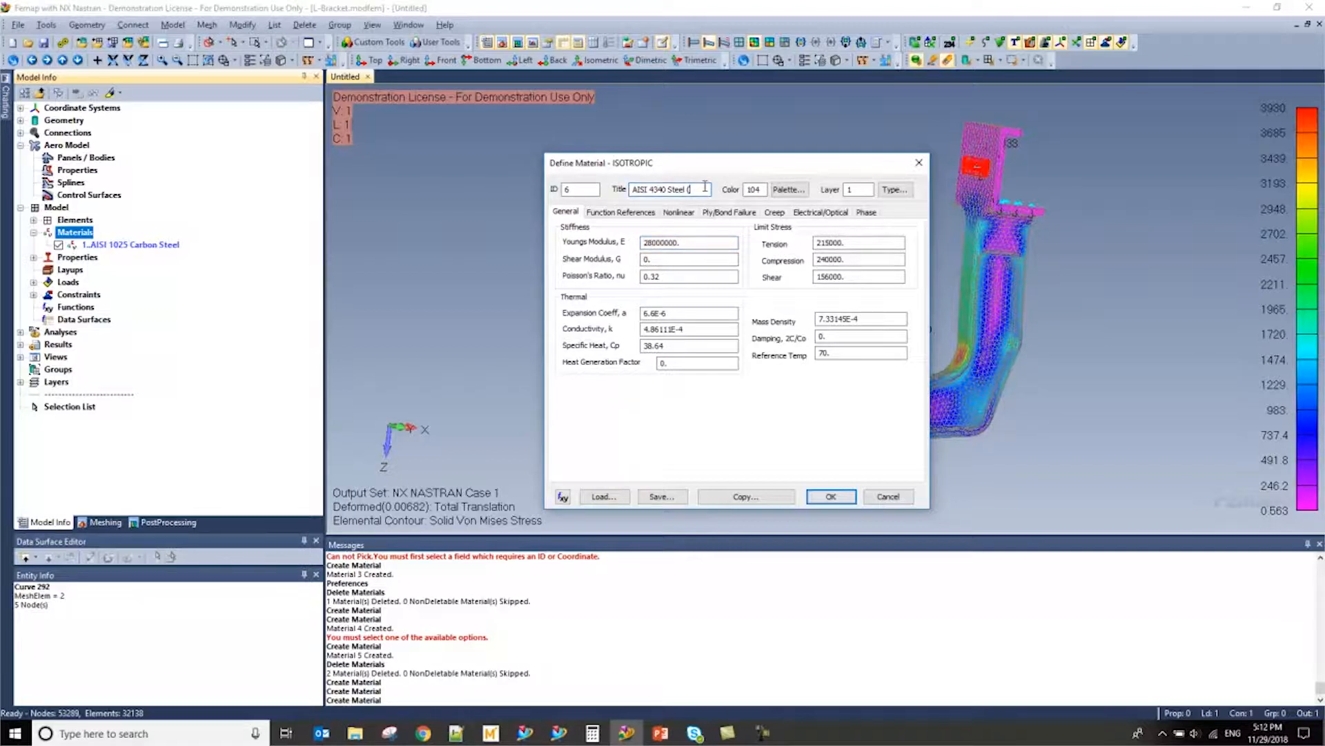
text(Sarate)
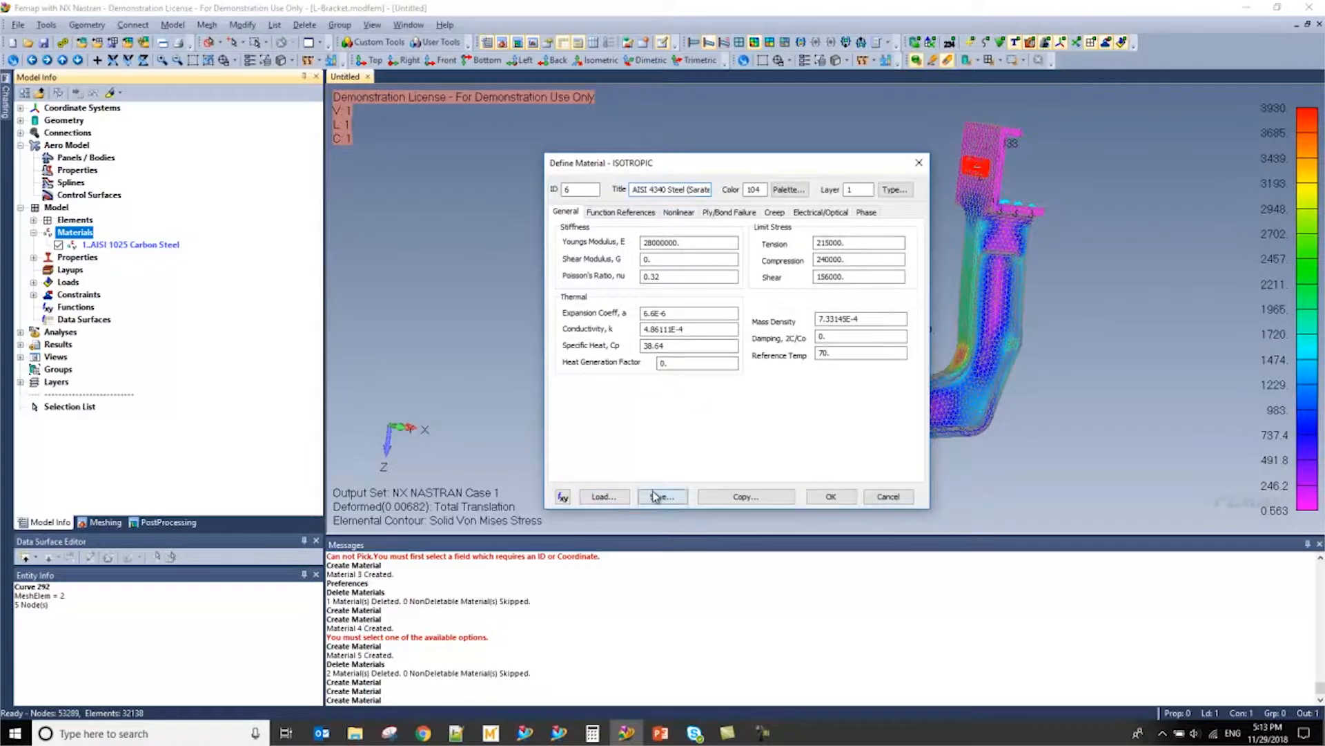
click(662, 497)
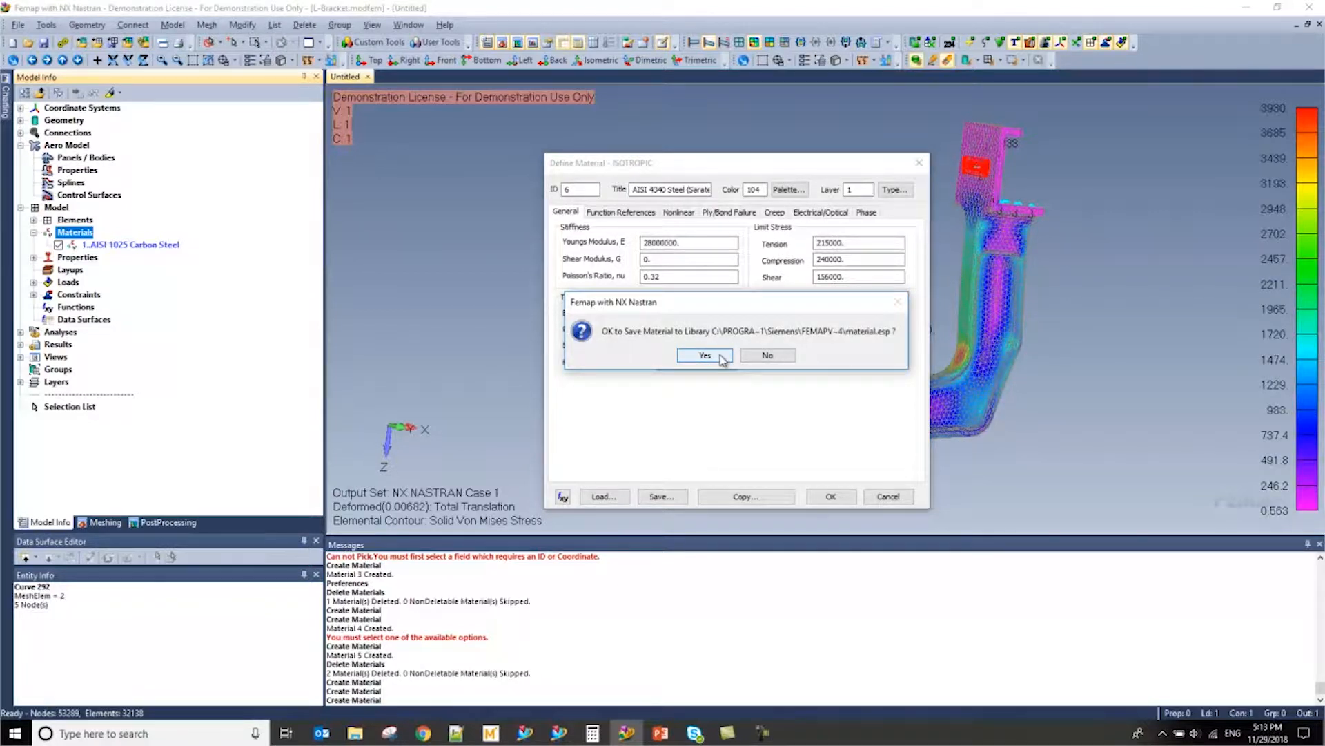
click(704, 355)
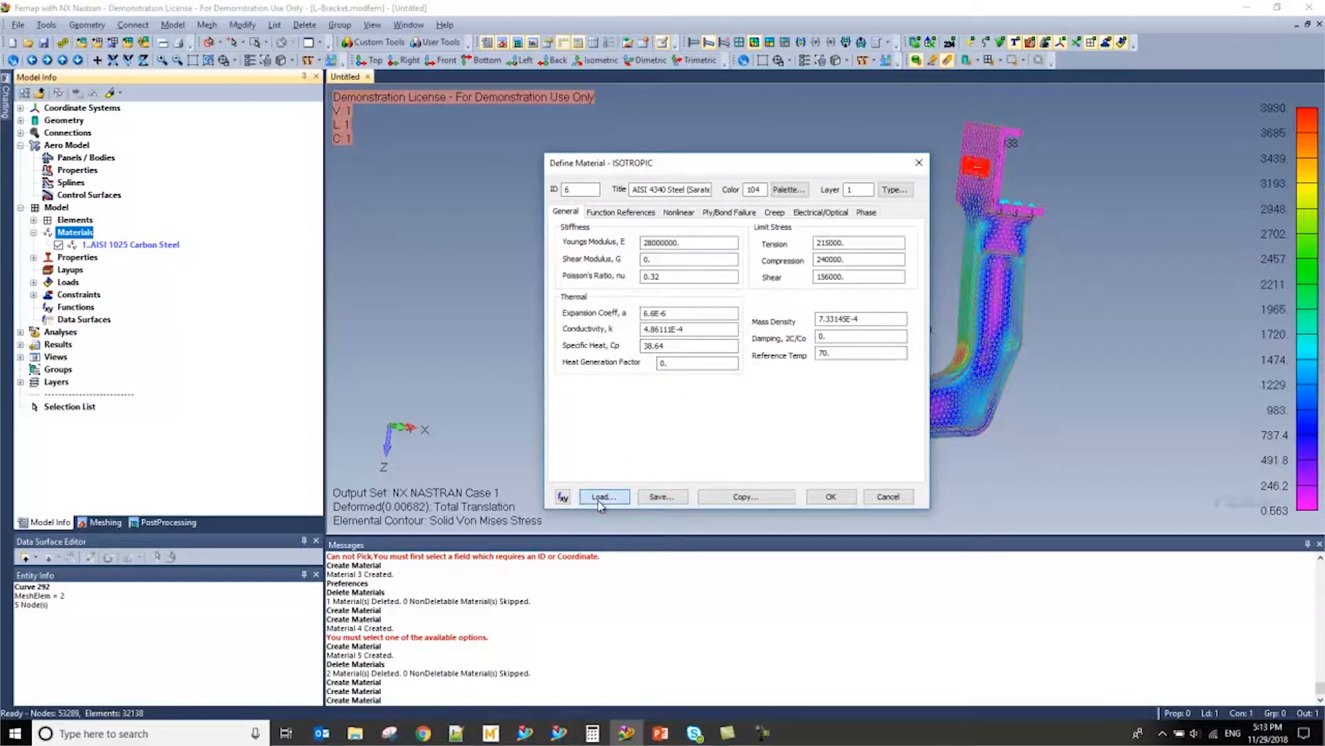
- Delete the duplicate AISI 4340 Steel (Saratech) library entry, then close the library list
click(604, 496)
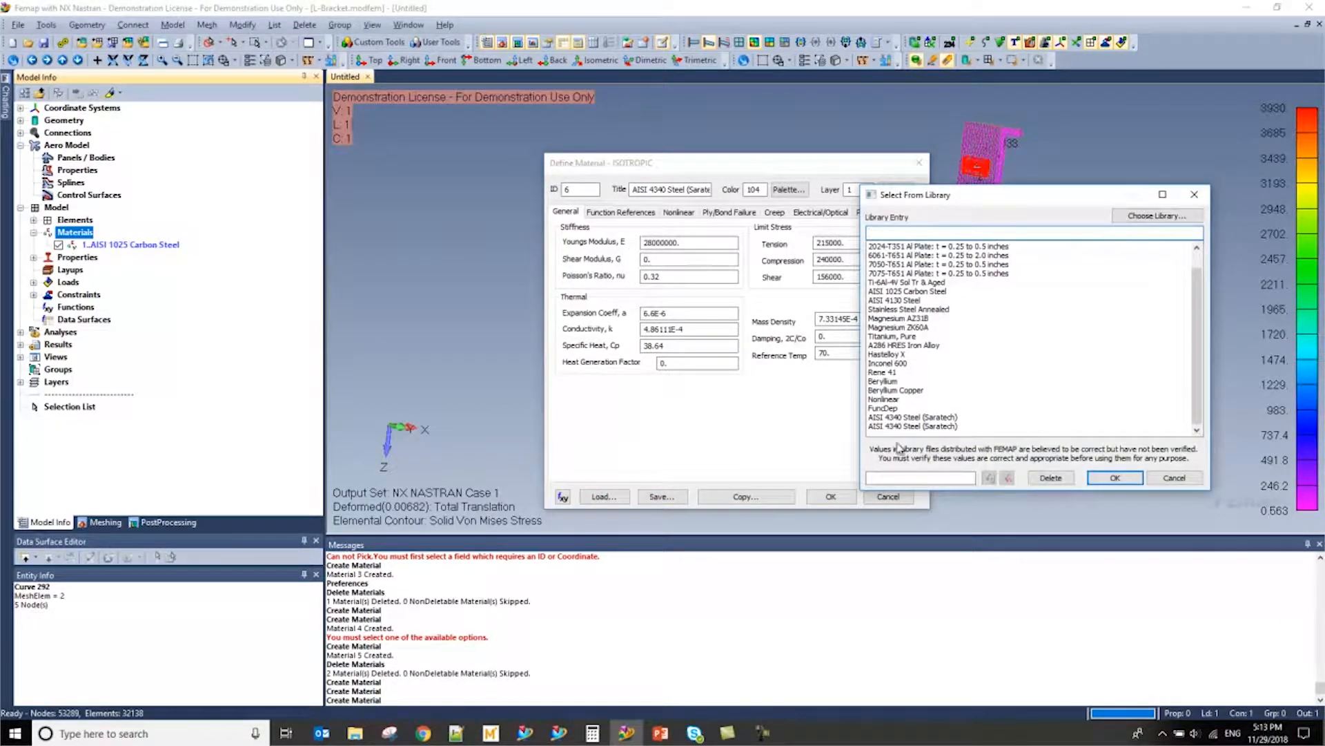
click(912, 426)
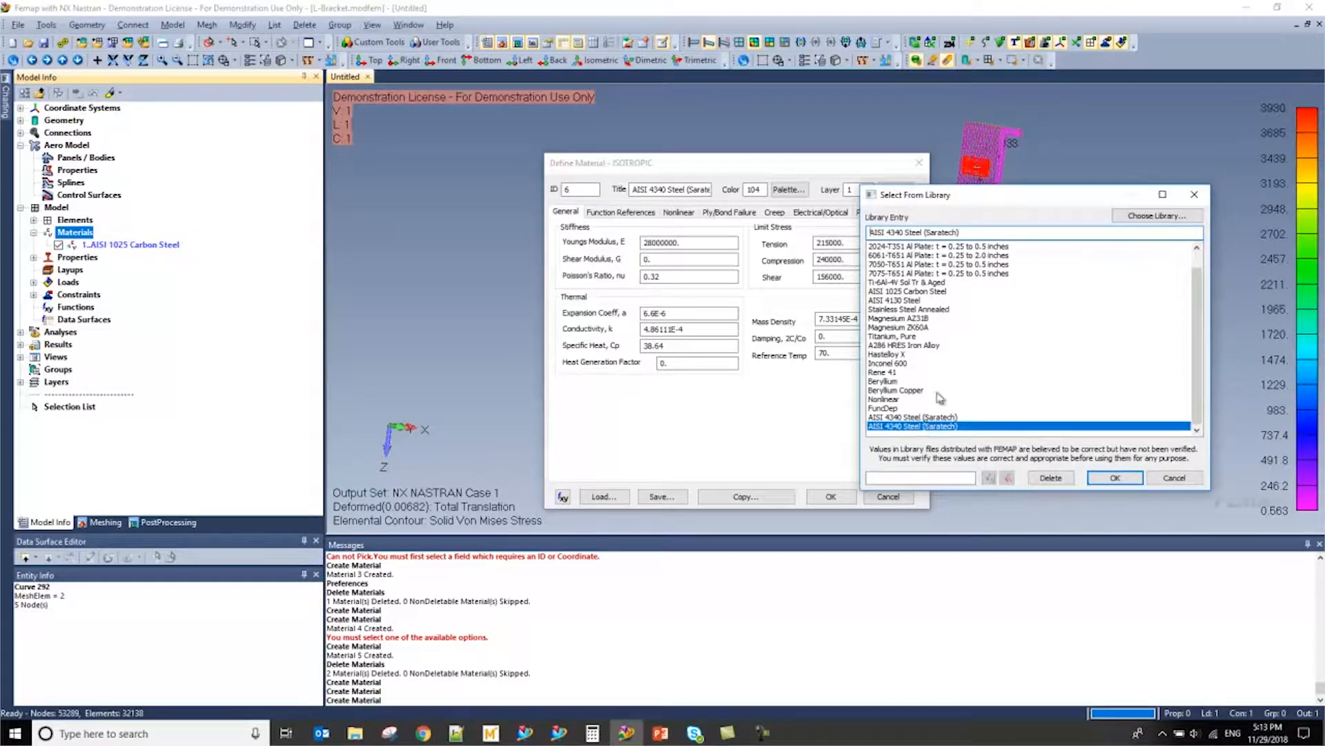
mouse_move(933, 417)
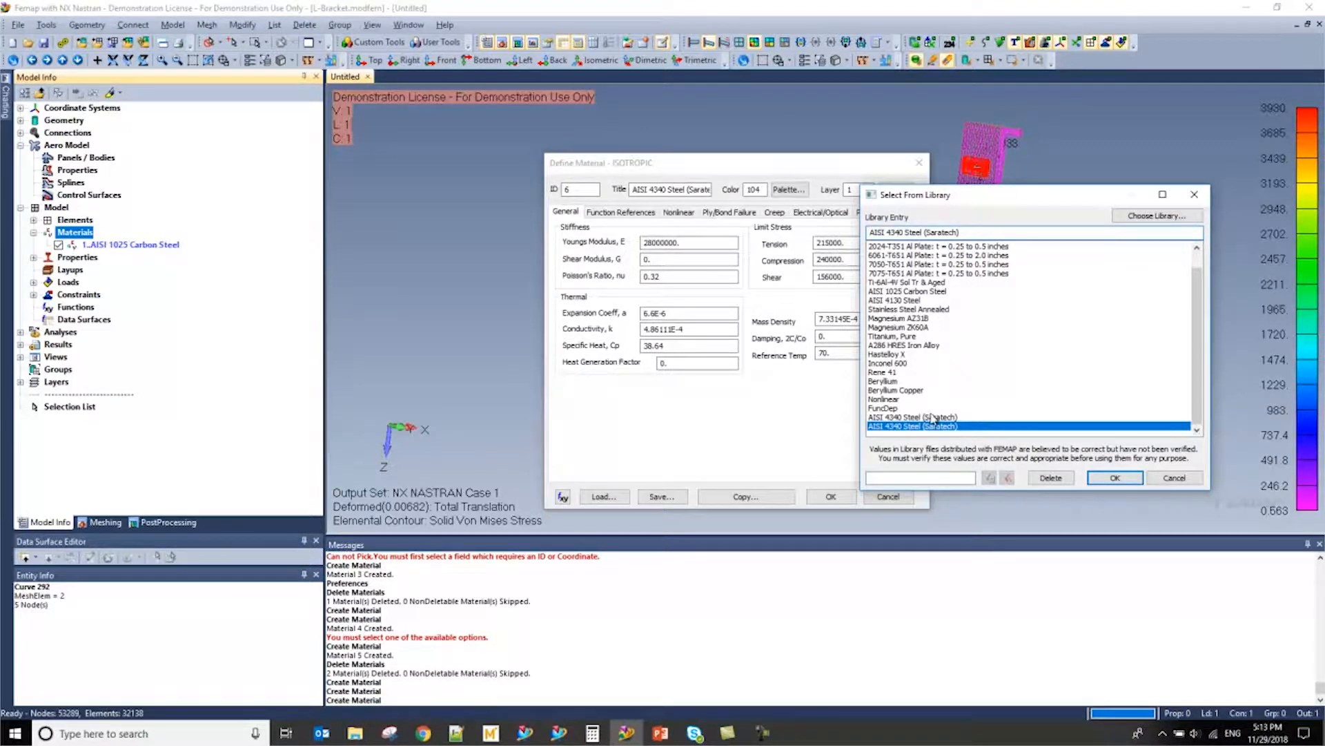
mouse_move(913, 417)
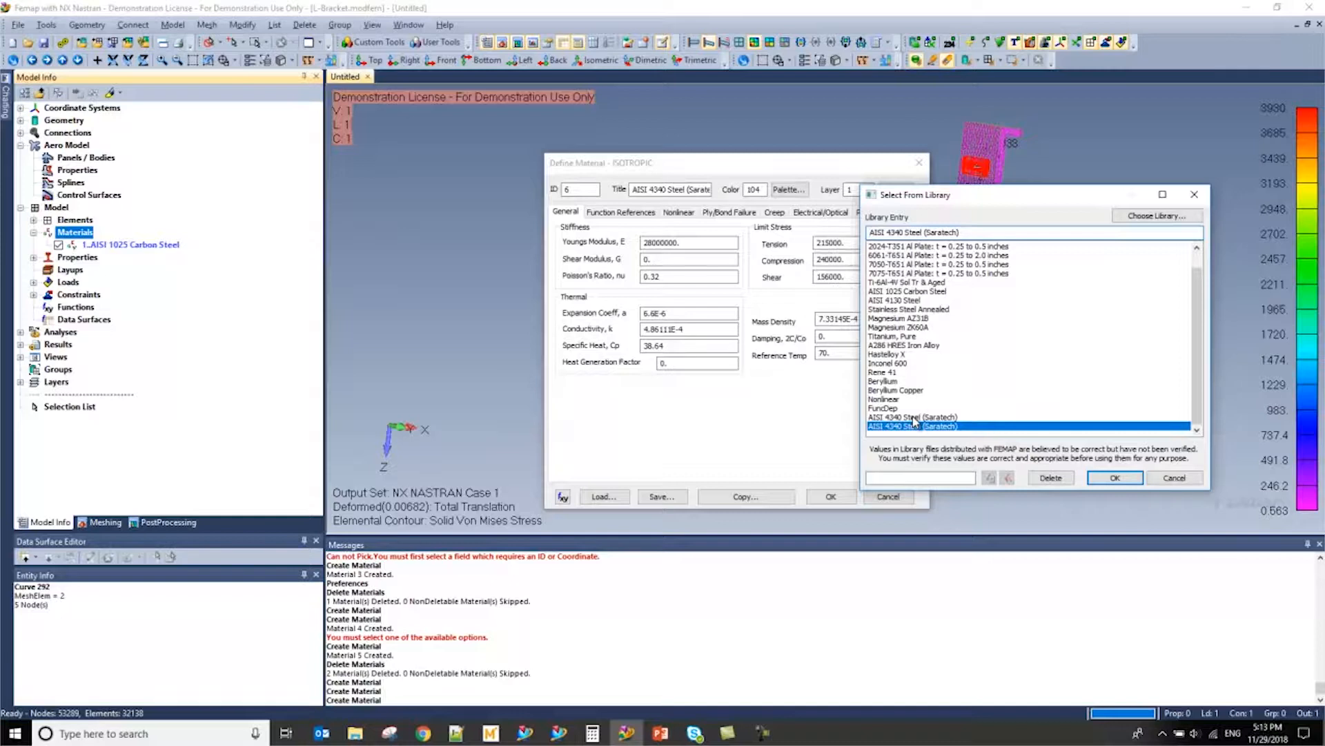
click(913, 417)
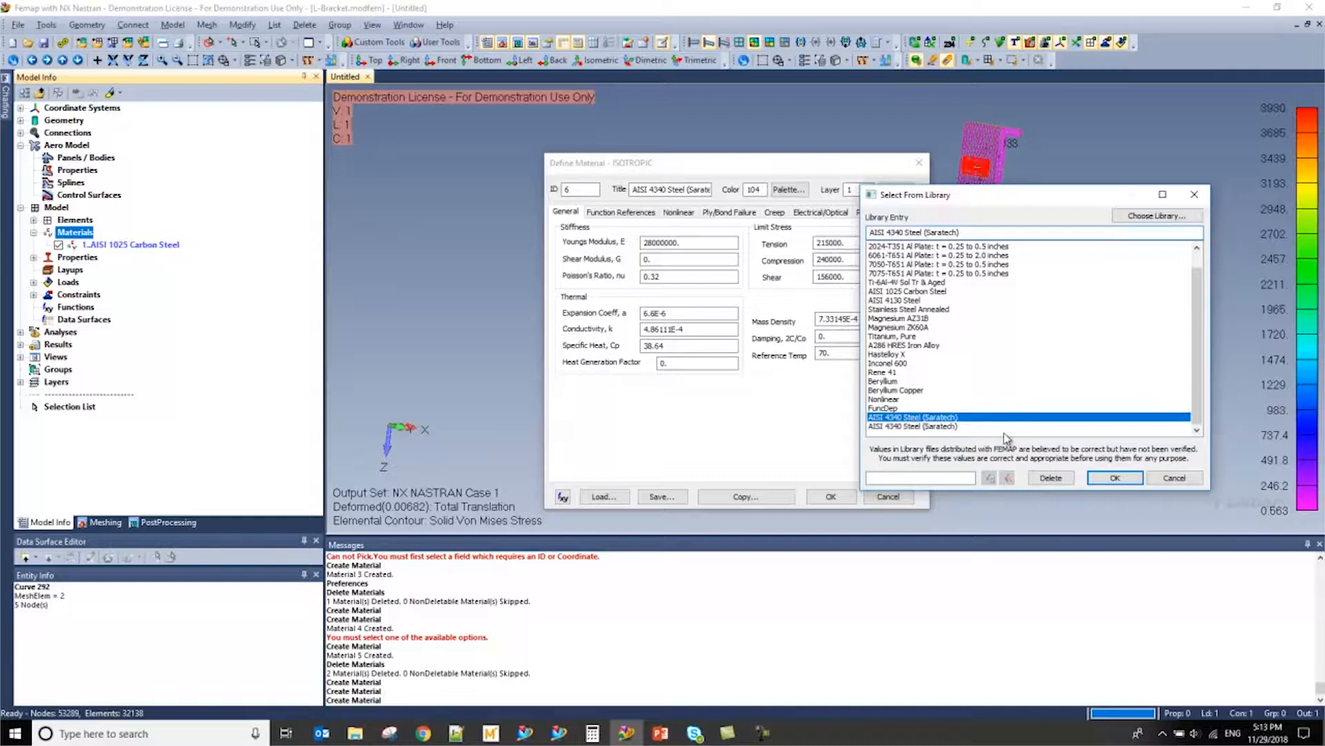
mouse_move(1065, 486)
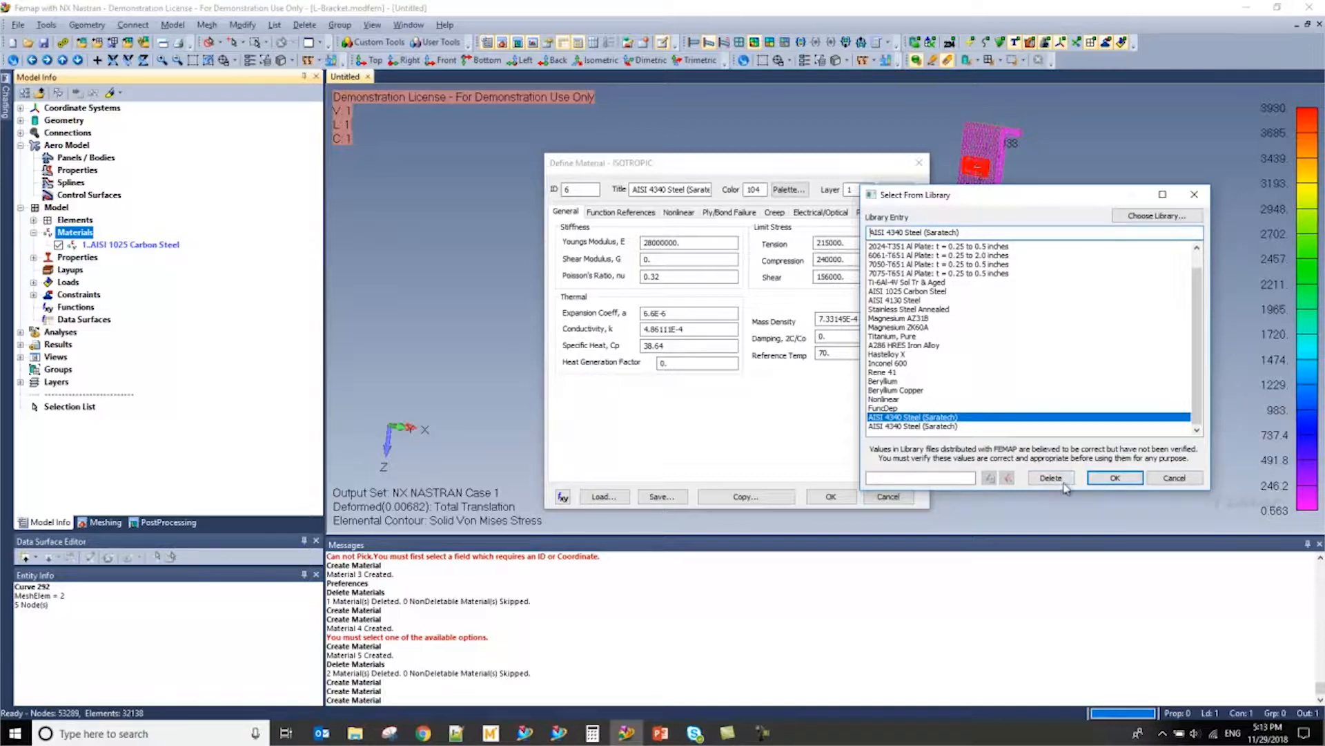
mouse_move(985, 462)
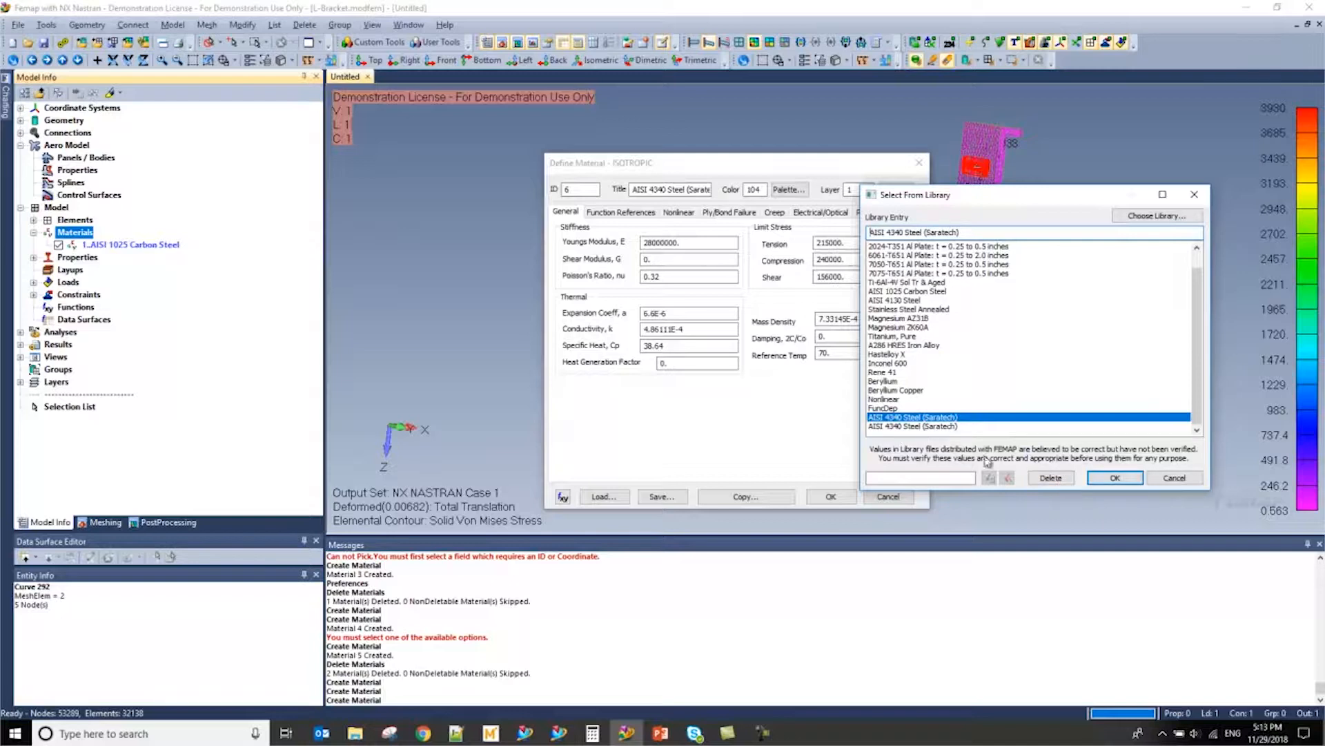
click(1051, 478)
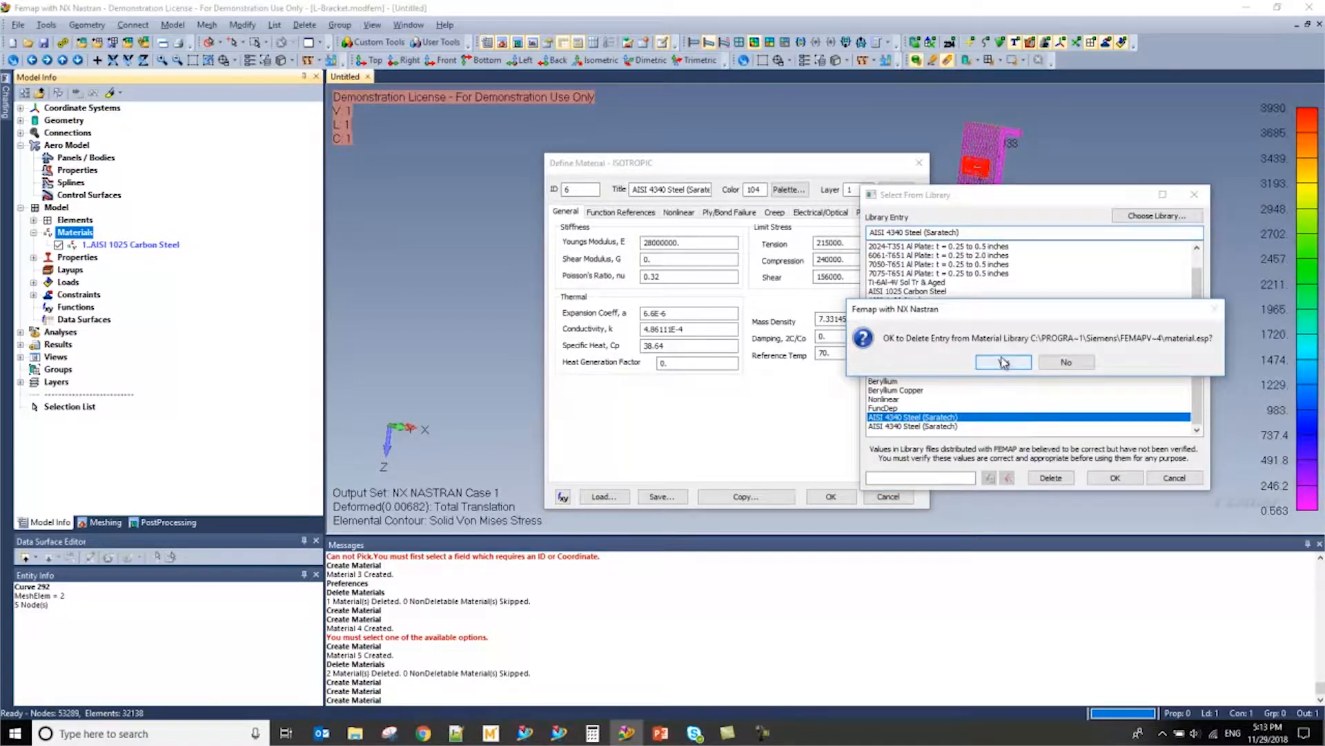
click(1004, 362)
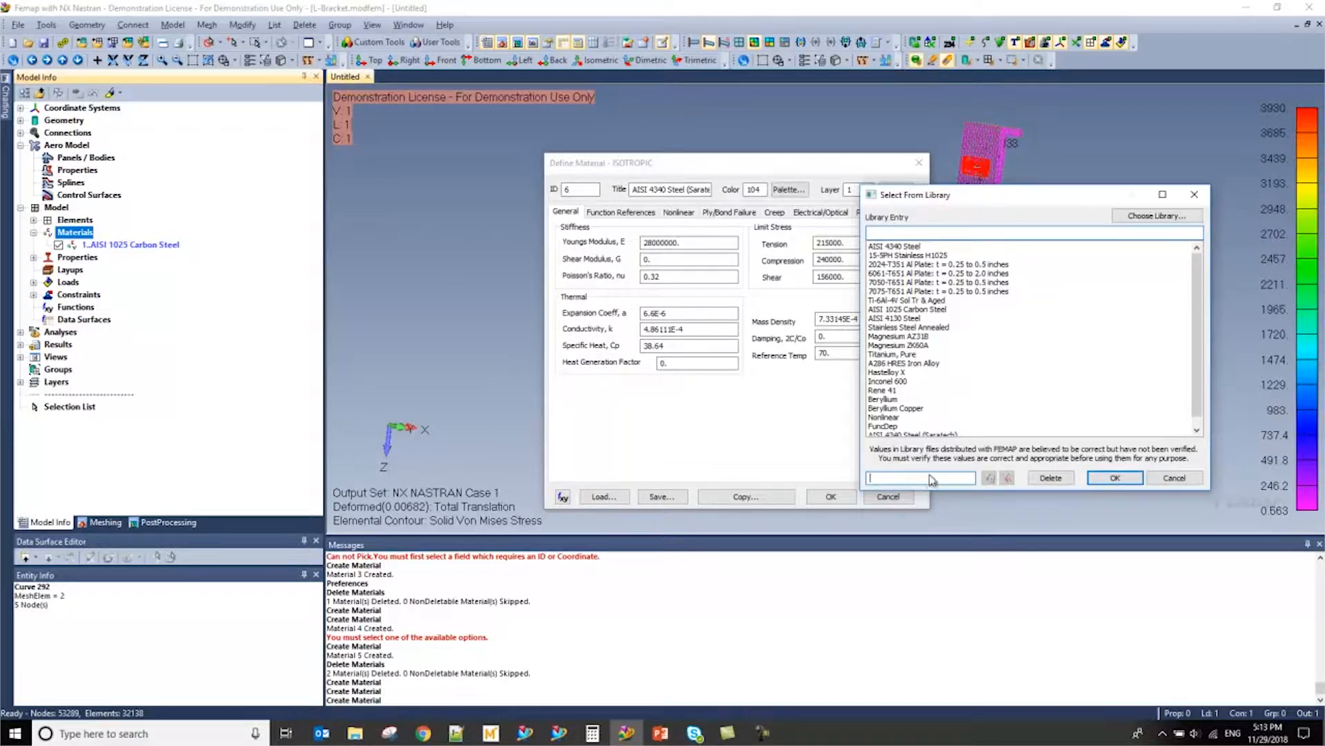
scroll(down, 3)
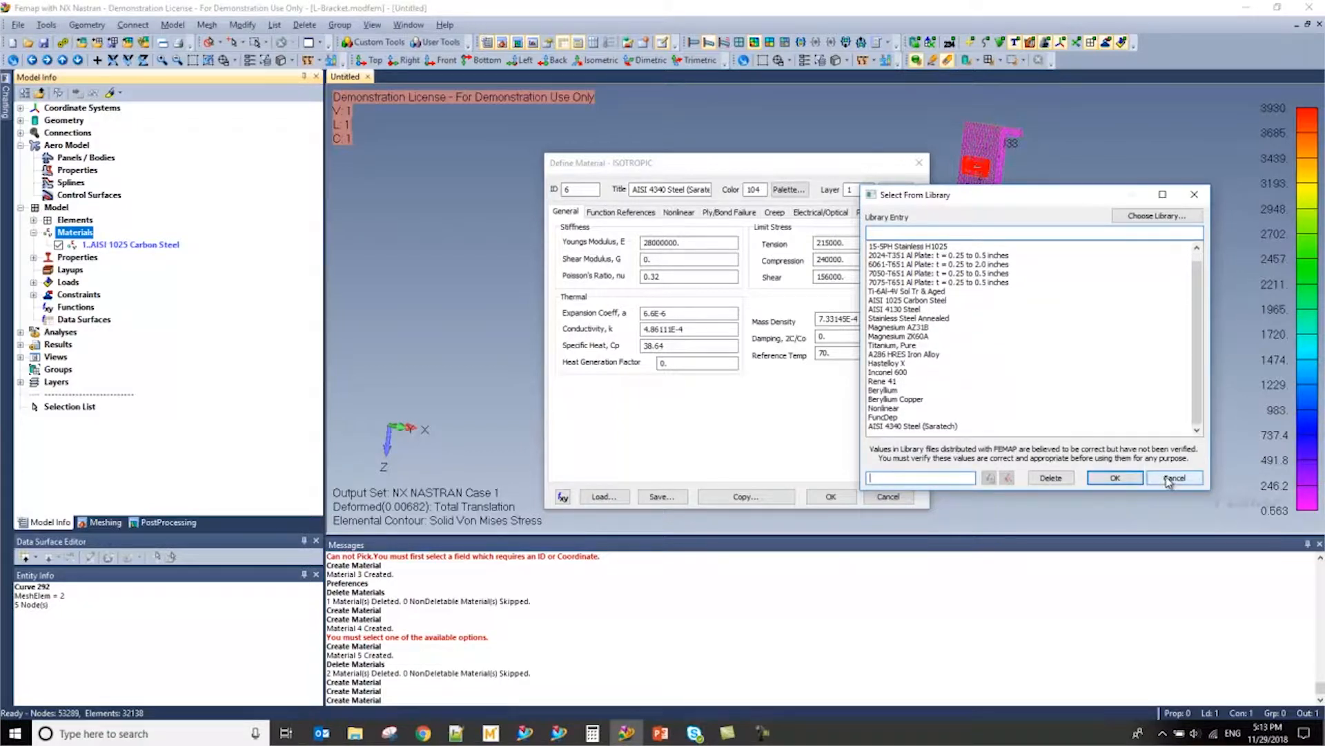
click(1176, 478)
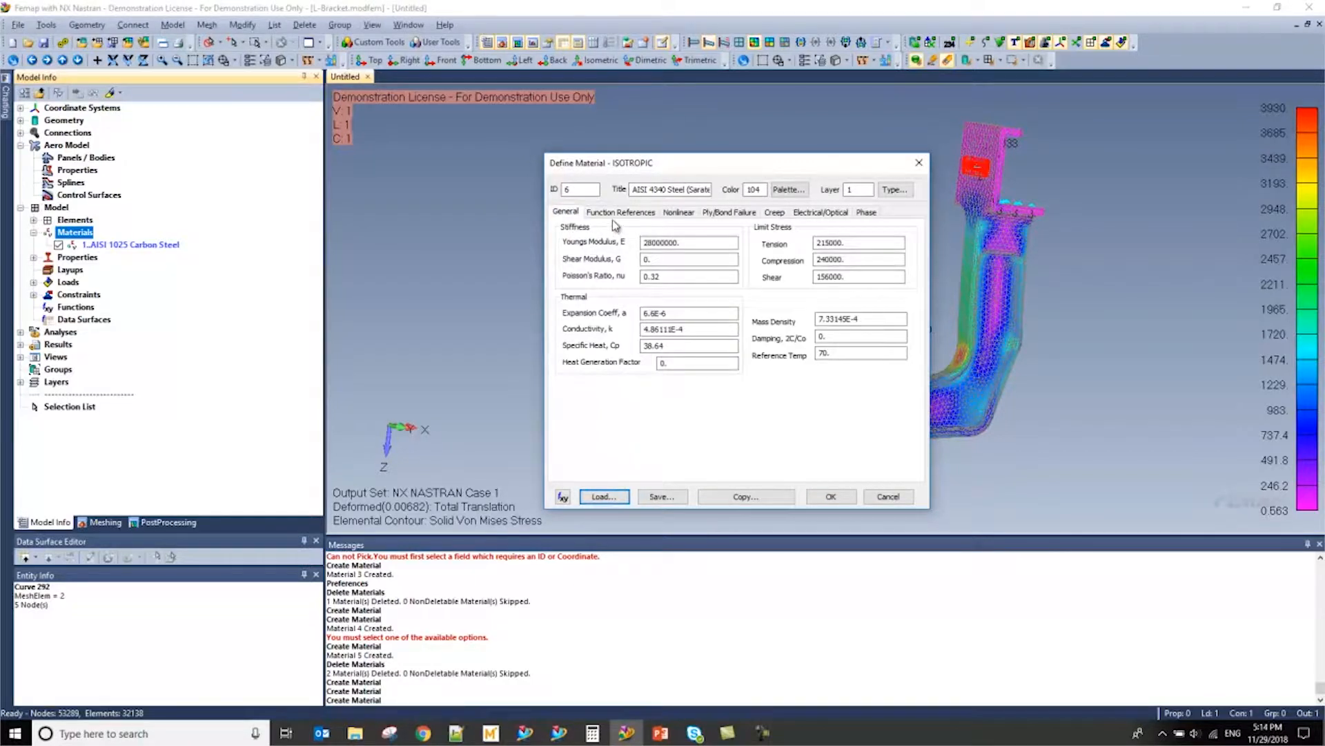
- Review the Function References, Nonlinear and Ply/Bond Failure tabs, create material 6, and dismiss the blank form
click(621, 212)
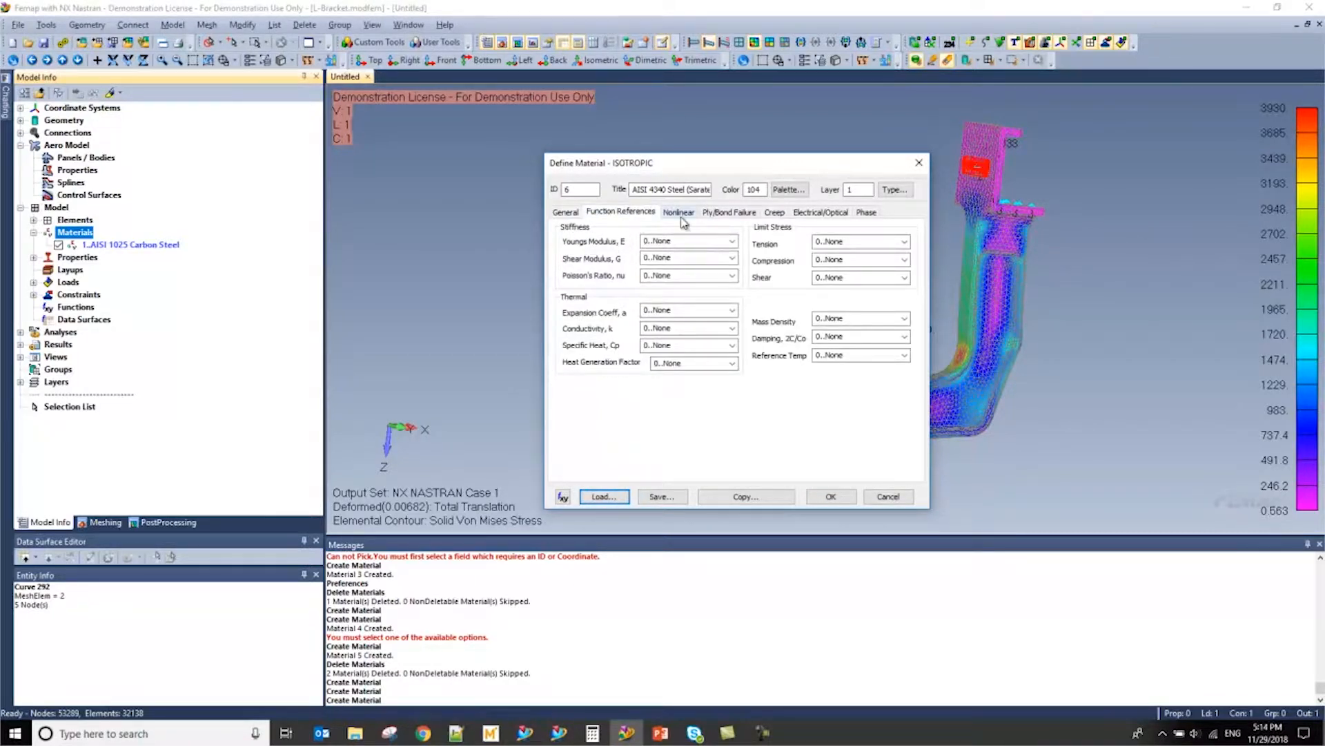
click(730, 212)
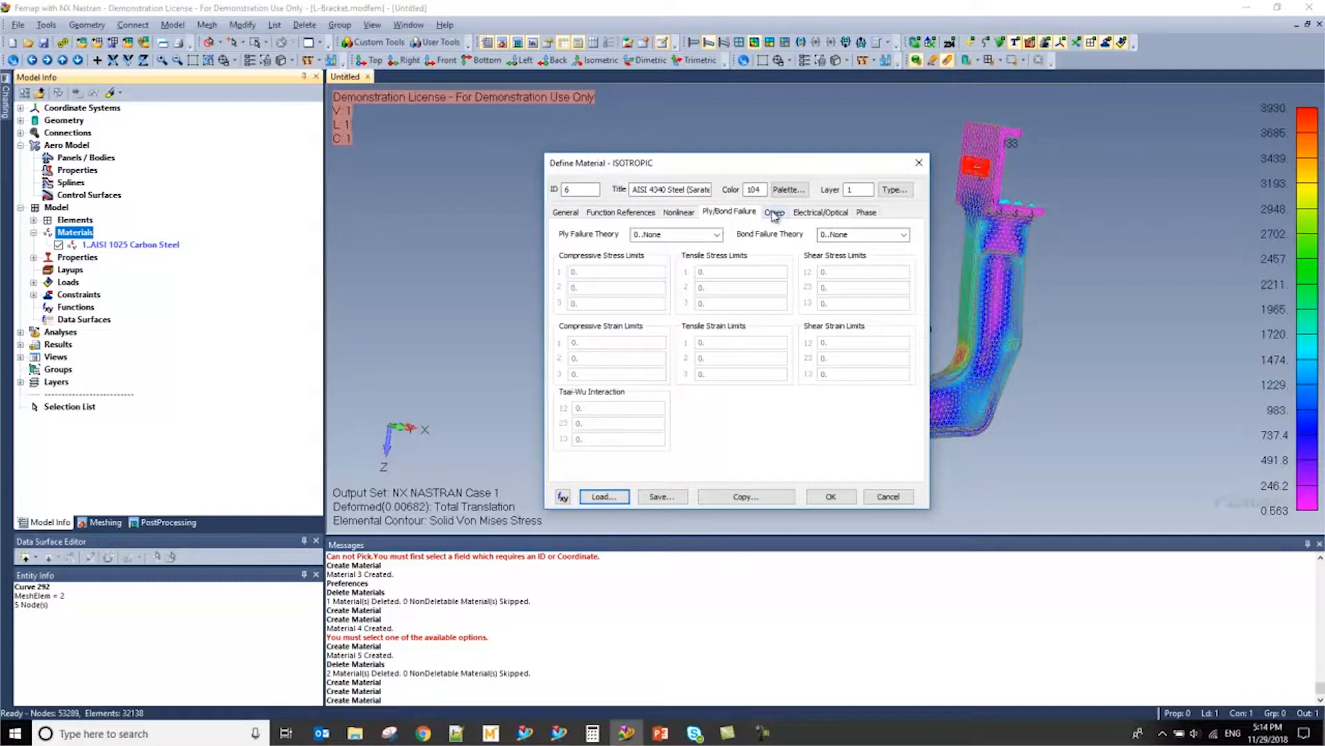
click(565, 212)
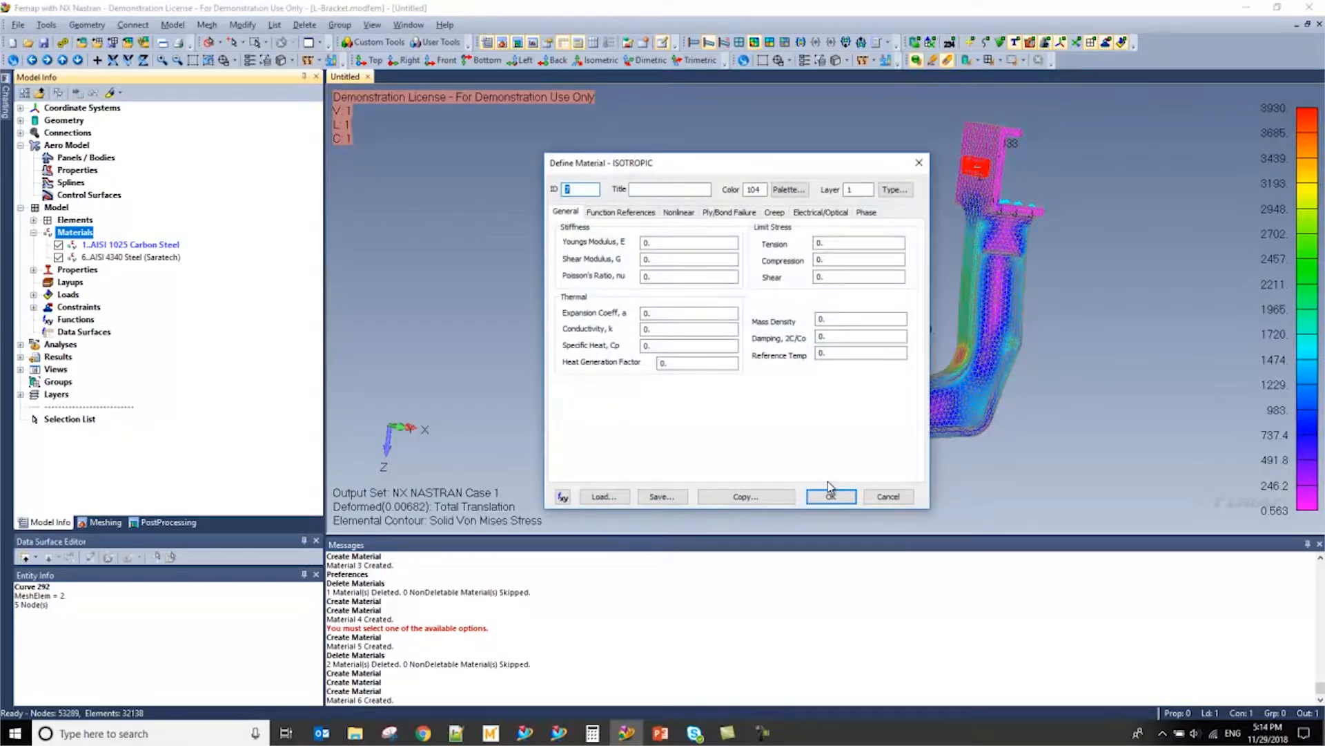
click(831, 497)
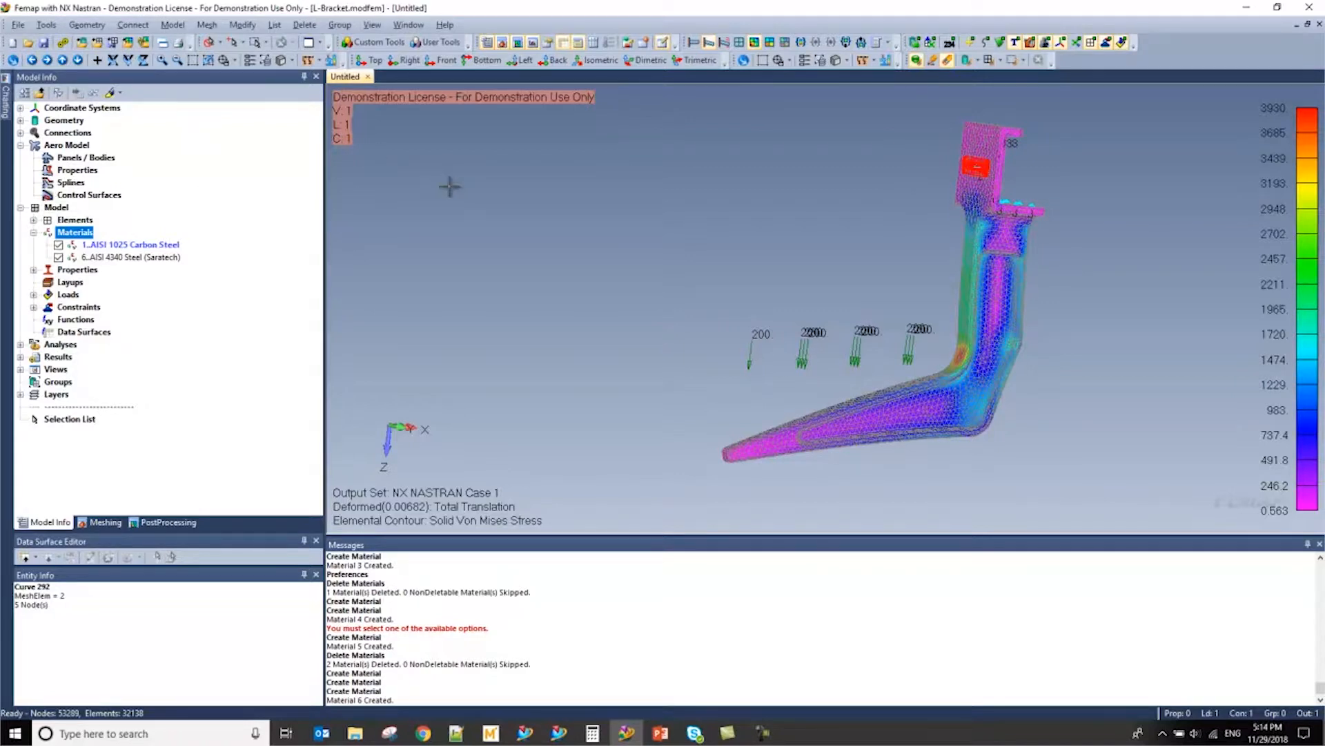
mouse_move(463, 207)
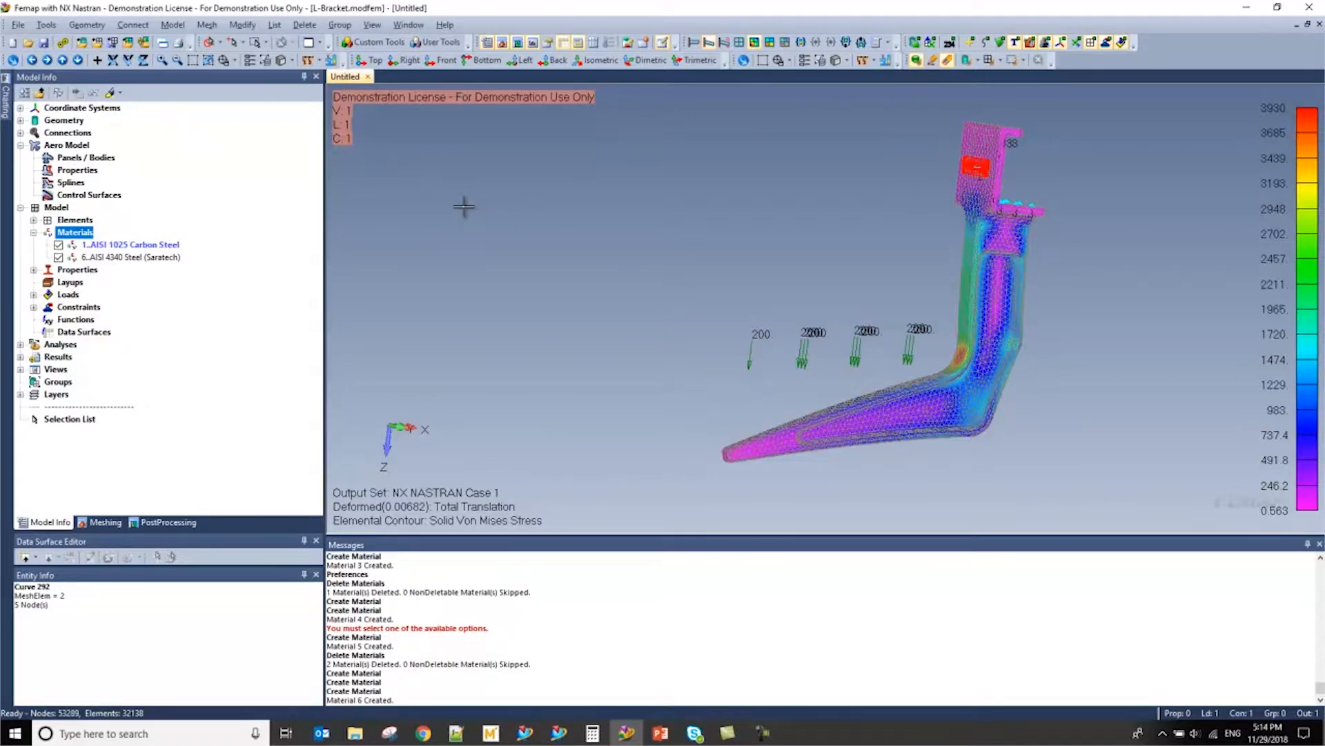
mouse_move(297, 235)
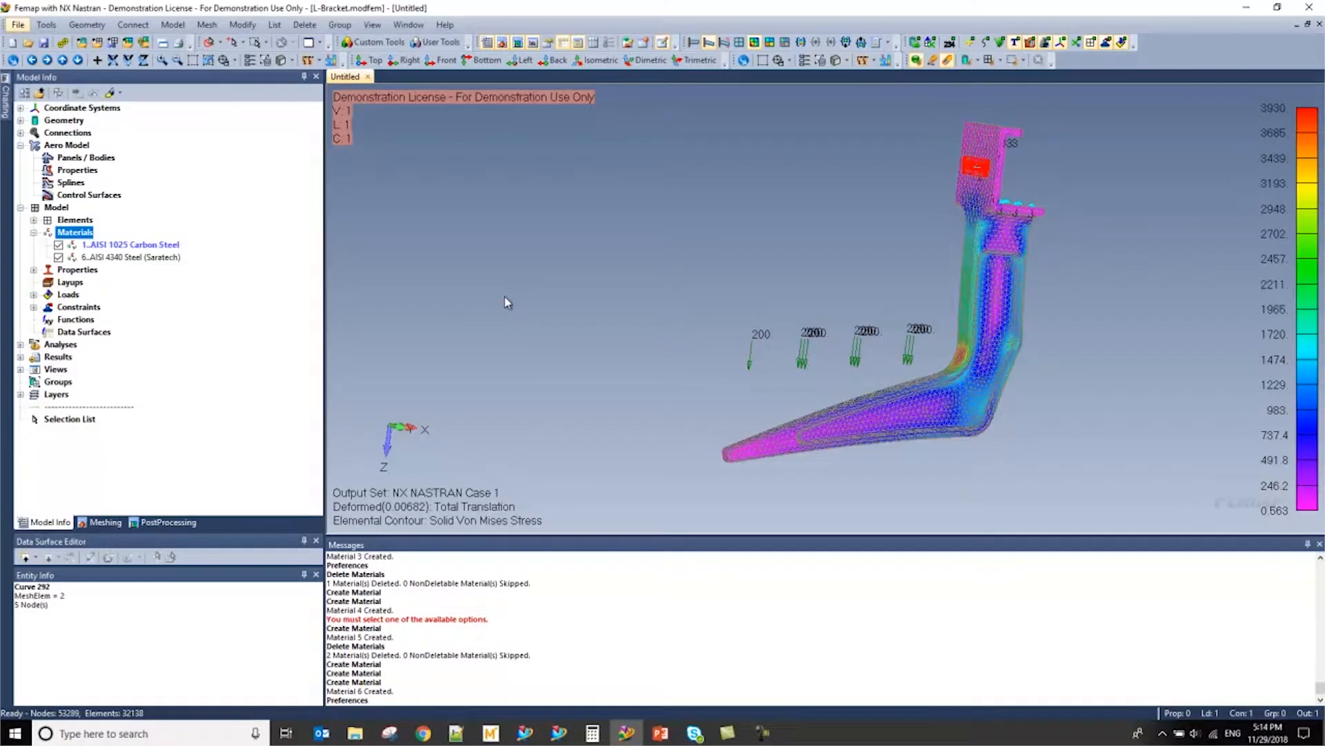
mouse_move(738, 171)
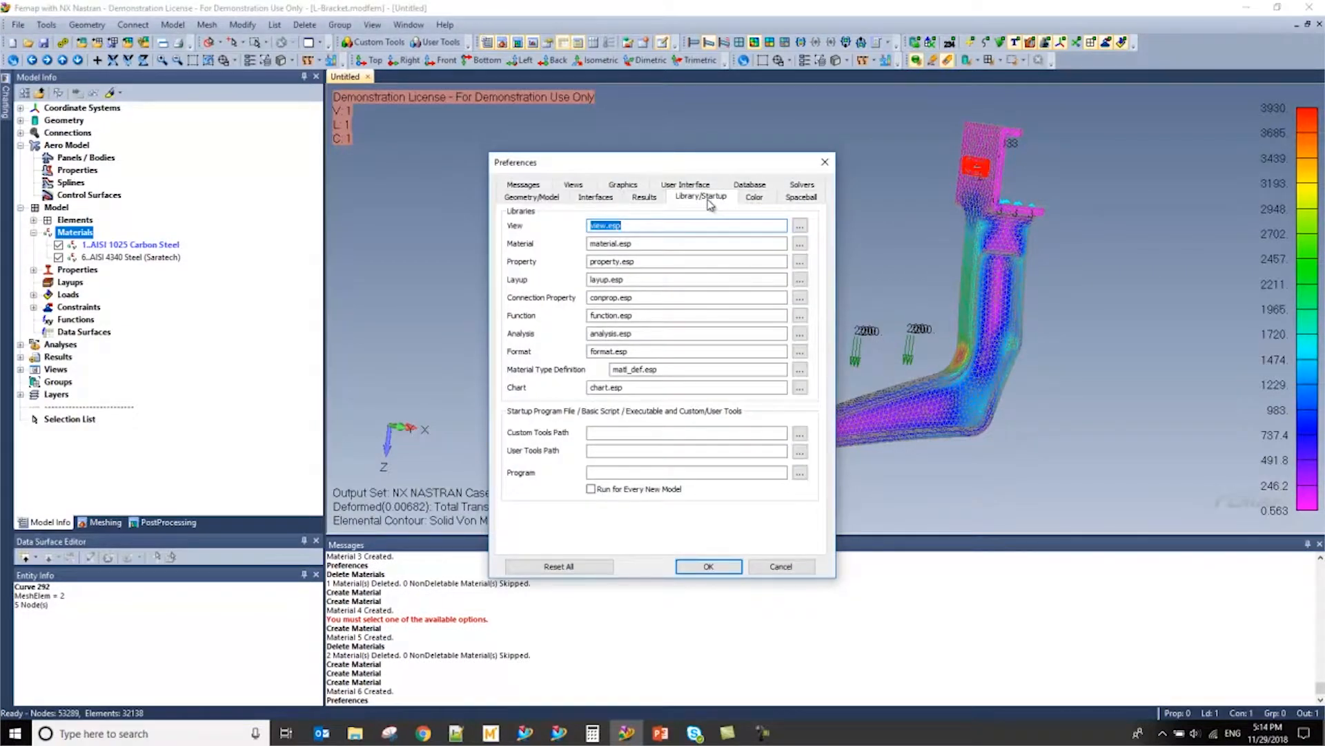
- Show the Library/Startup preferences and browse for the Material library file
click(684, 243)
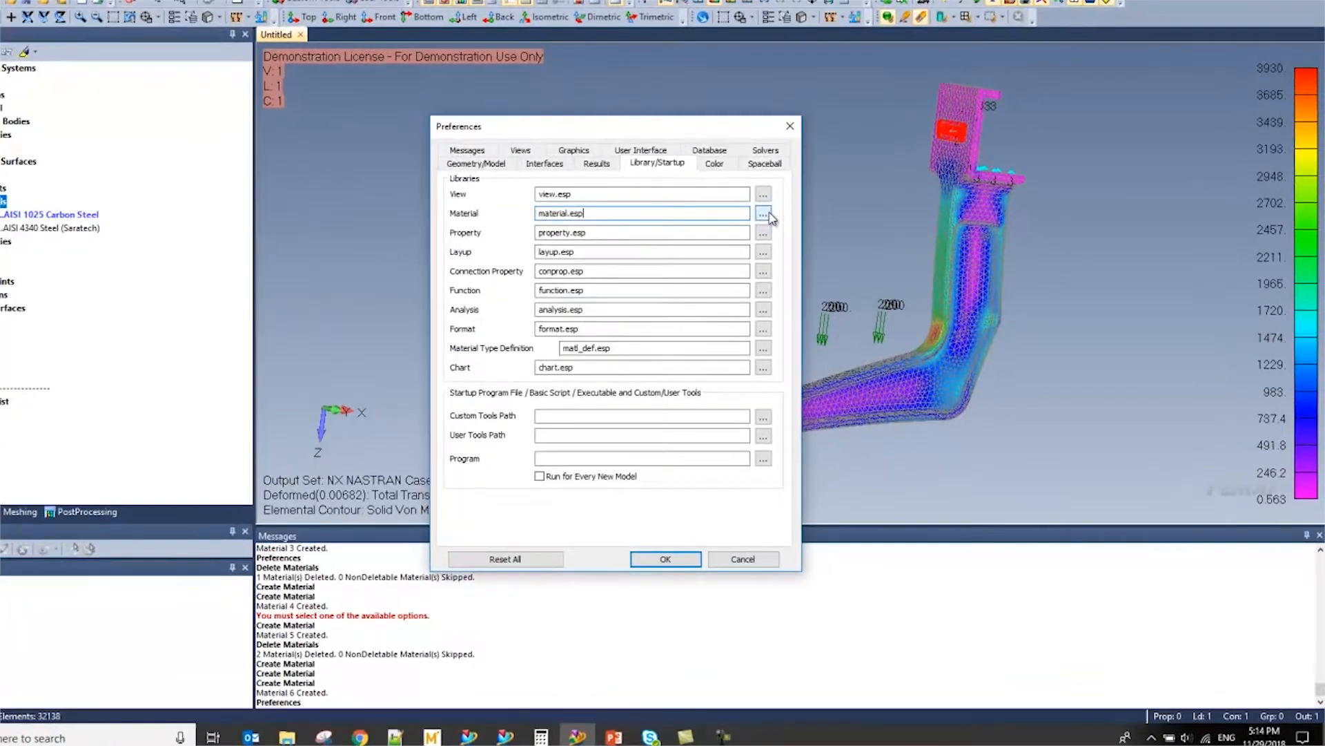
click(763, 213)
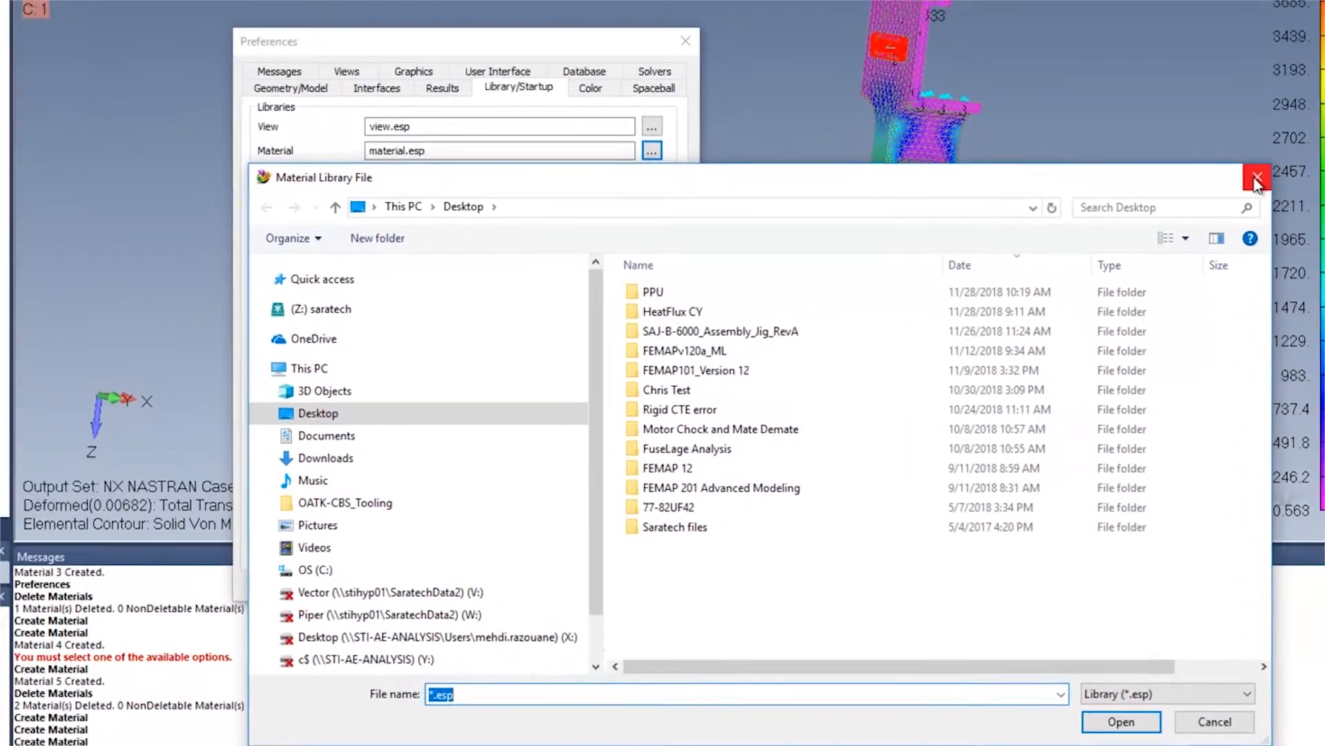
- Close the file browser and select material.esp in the FEMAPv1200 install folder
click(1257, 172)
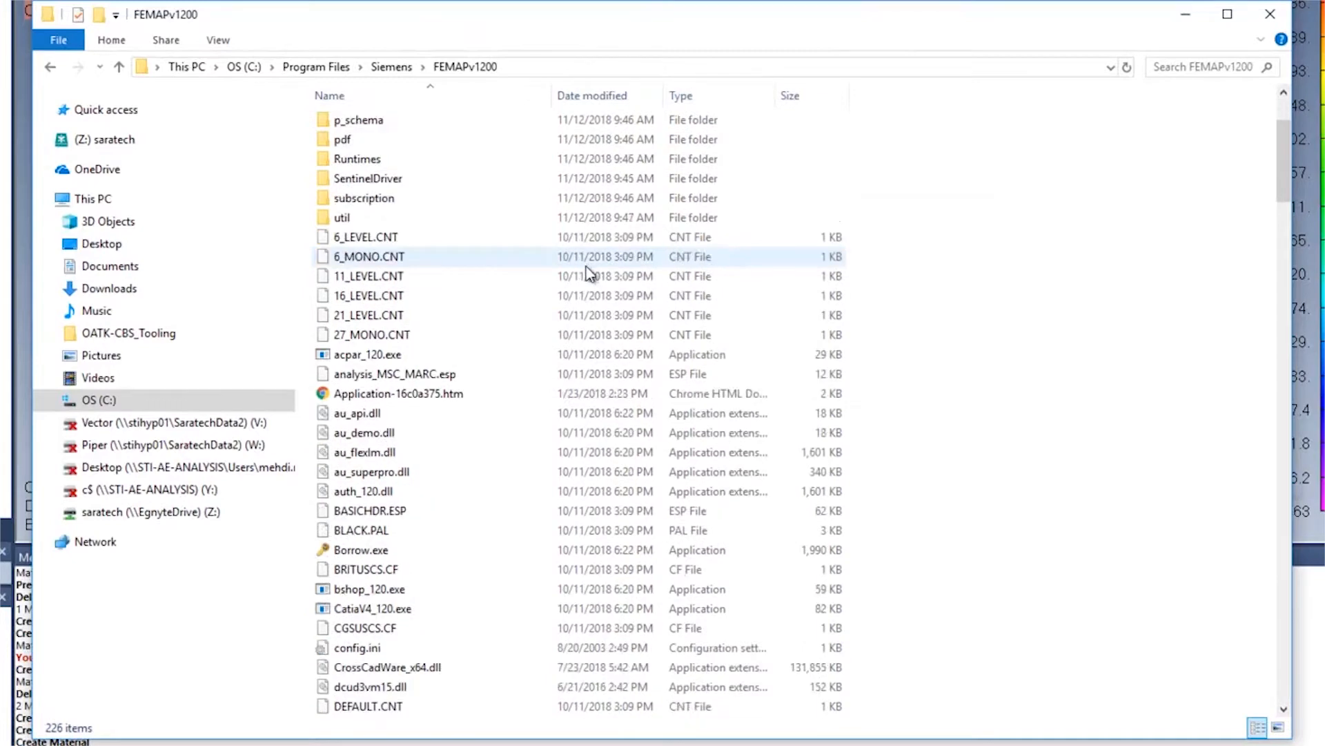
scroll(down, 3)
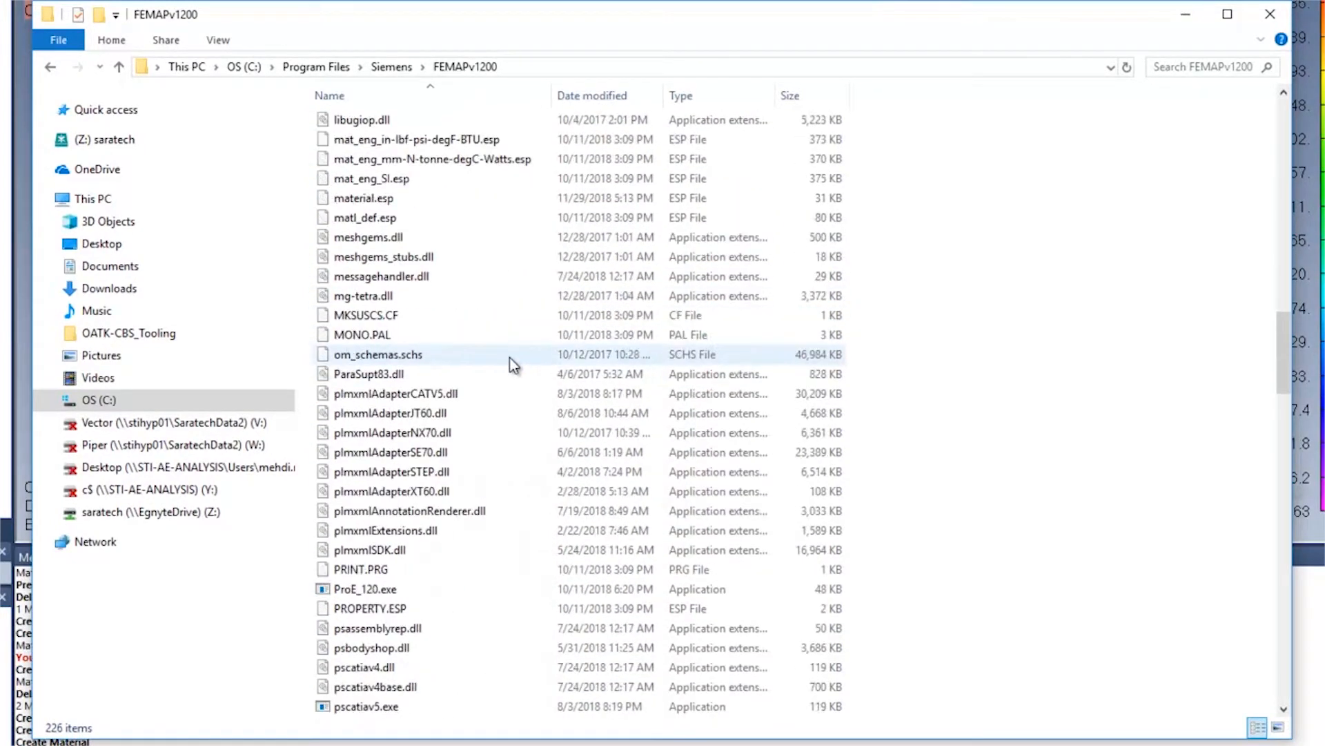
click(363, 198)
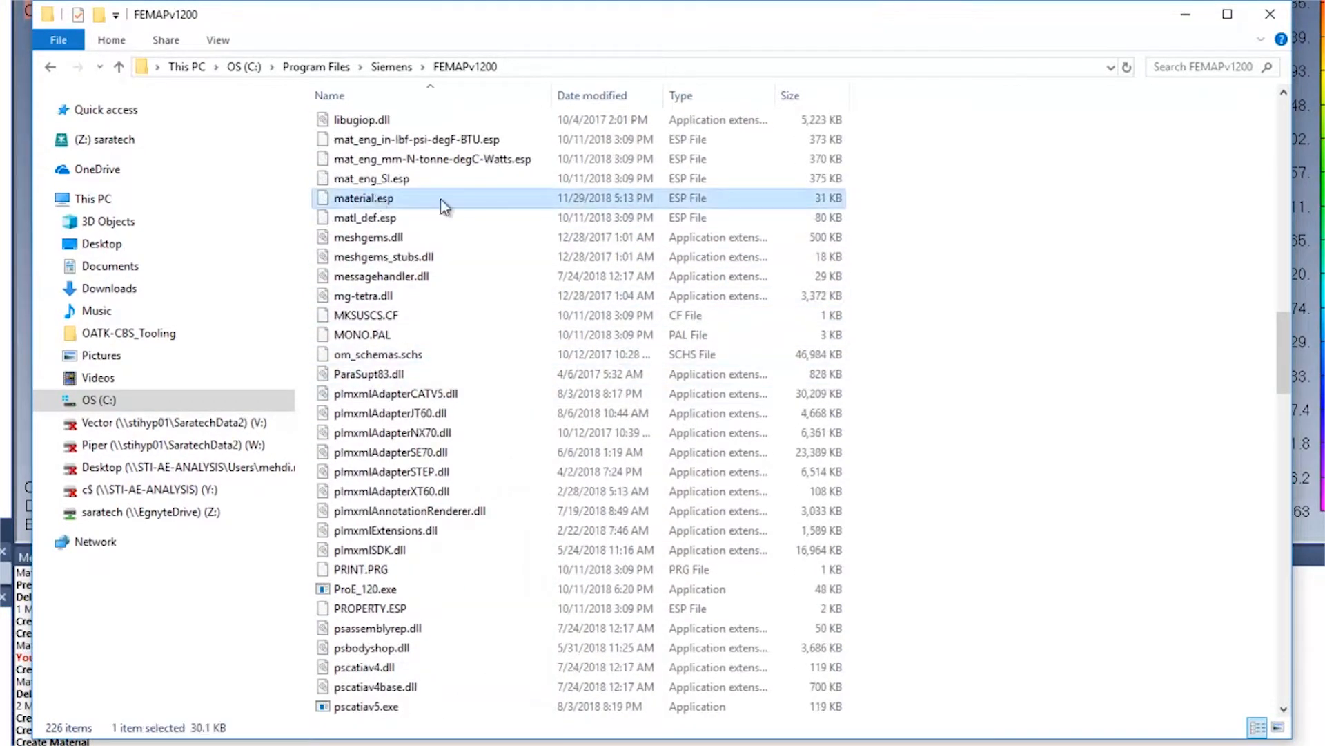
mouse_move(1266, 12)
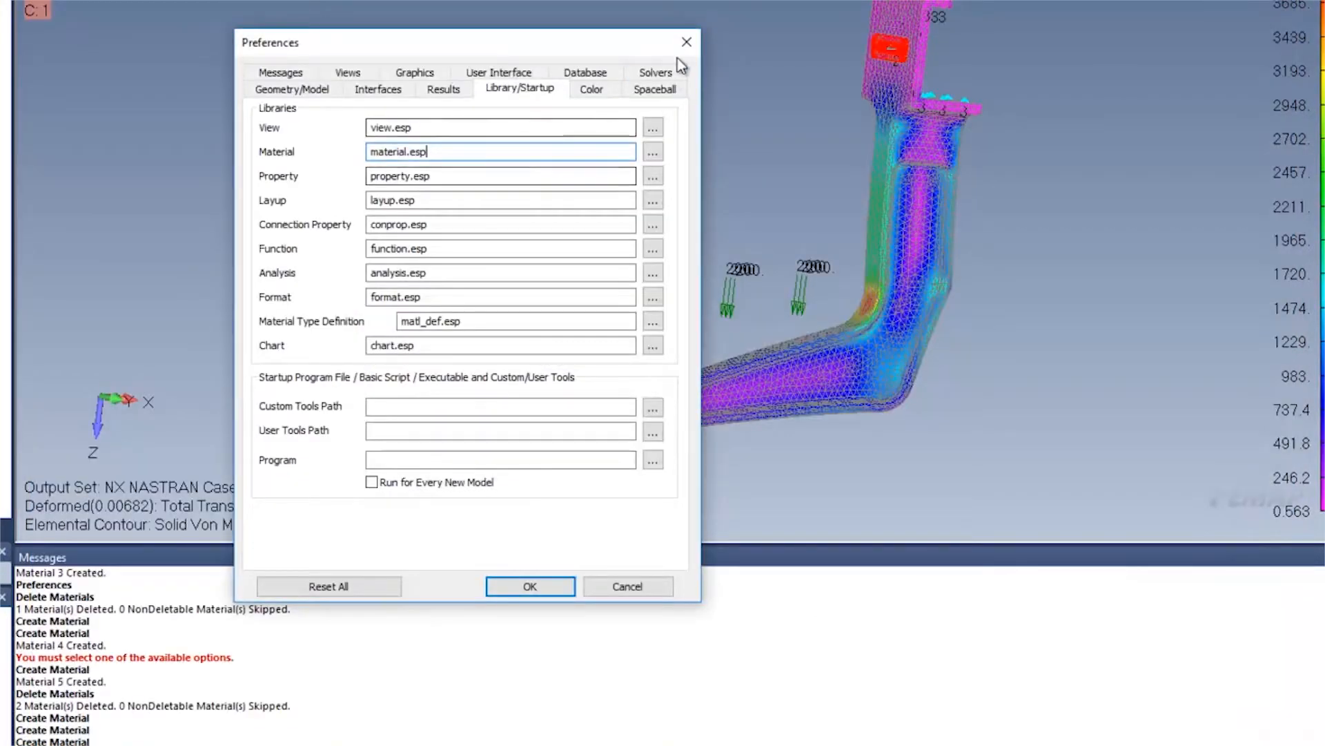
mouse_move(685, 42)
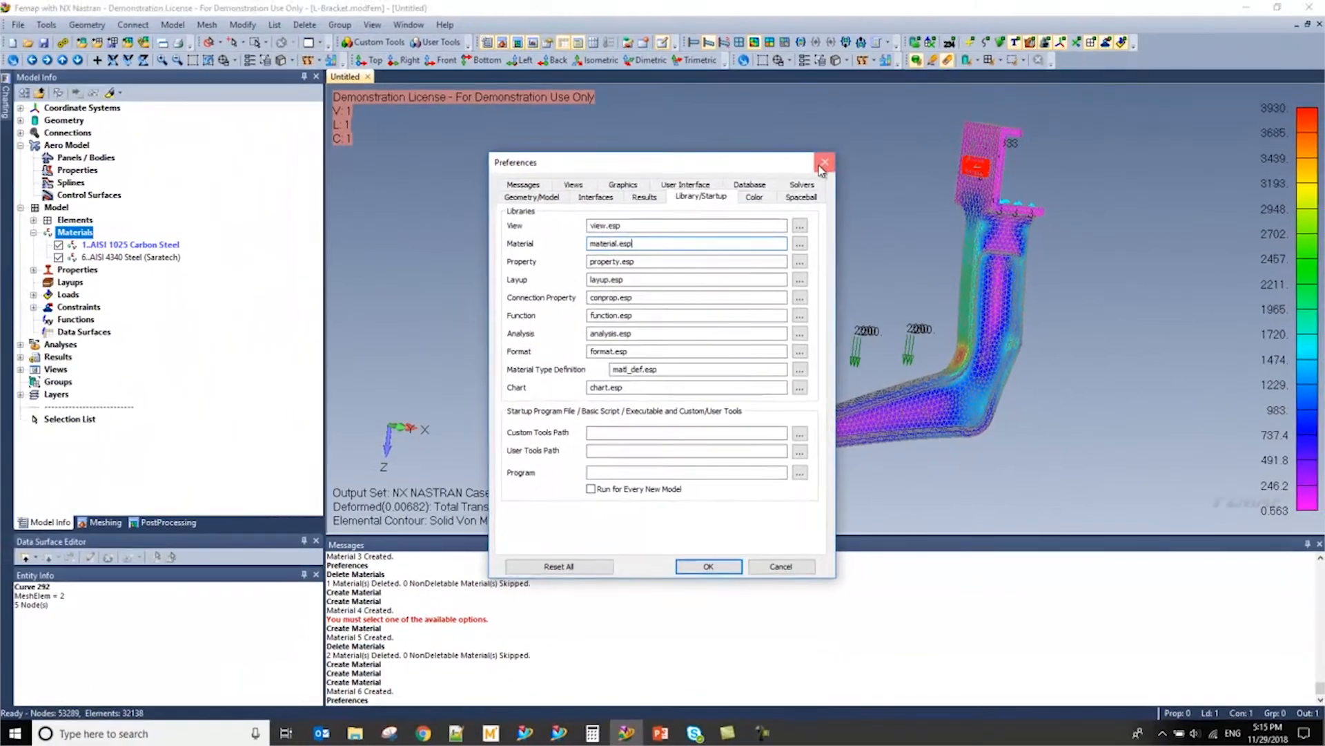
- Close the Preferences dialog without making changes
click(824, 161)
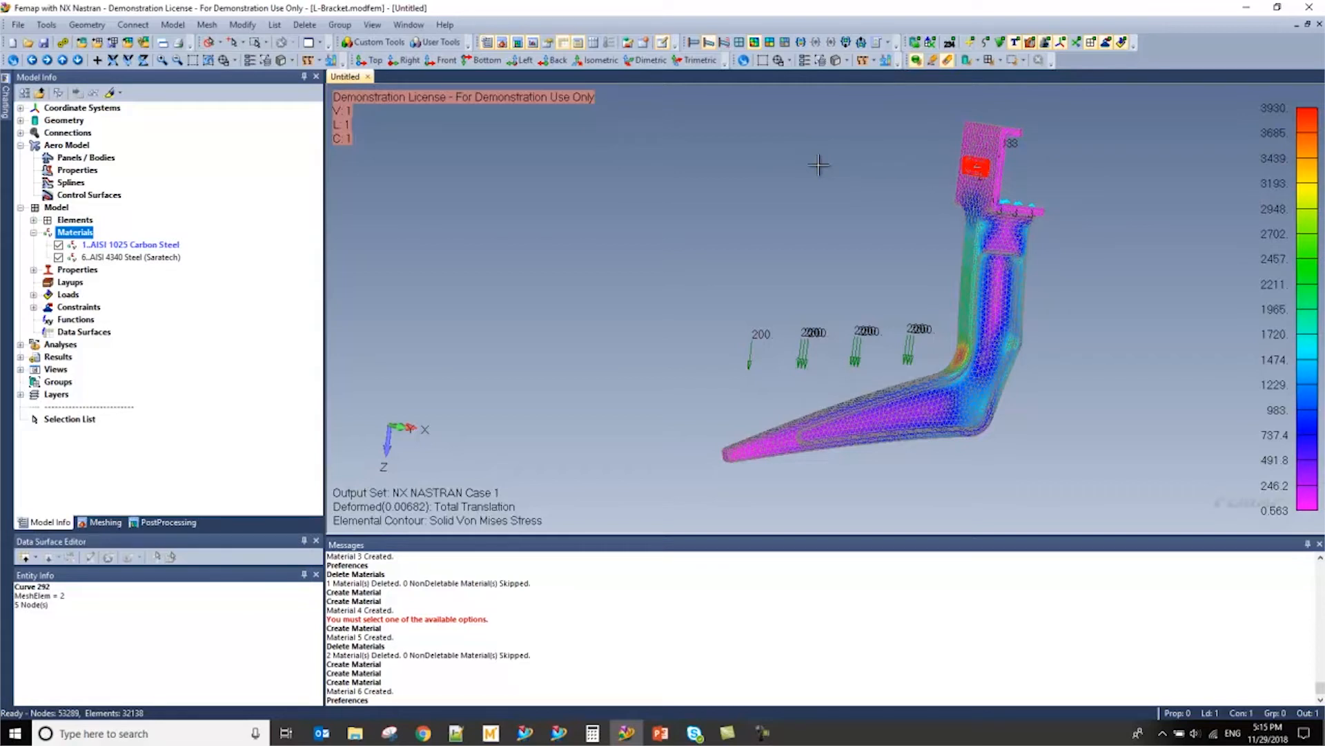
mouse_move(719, 128)
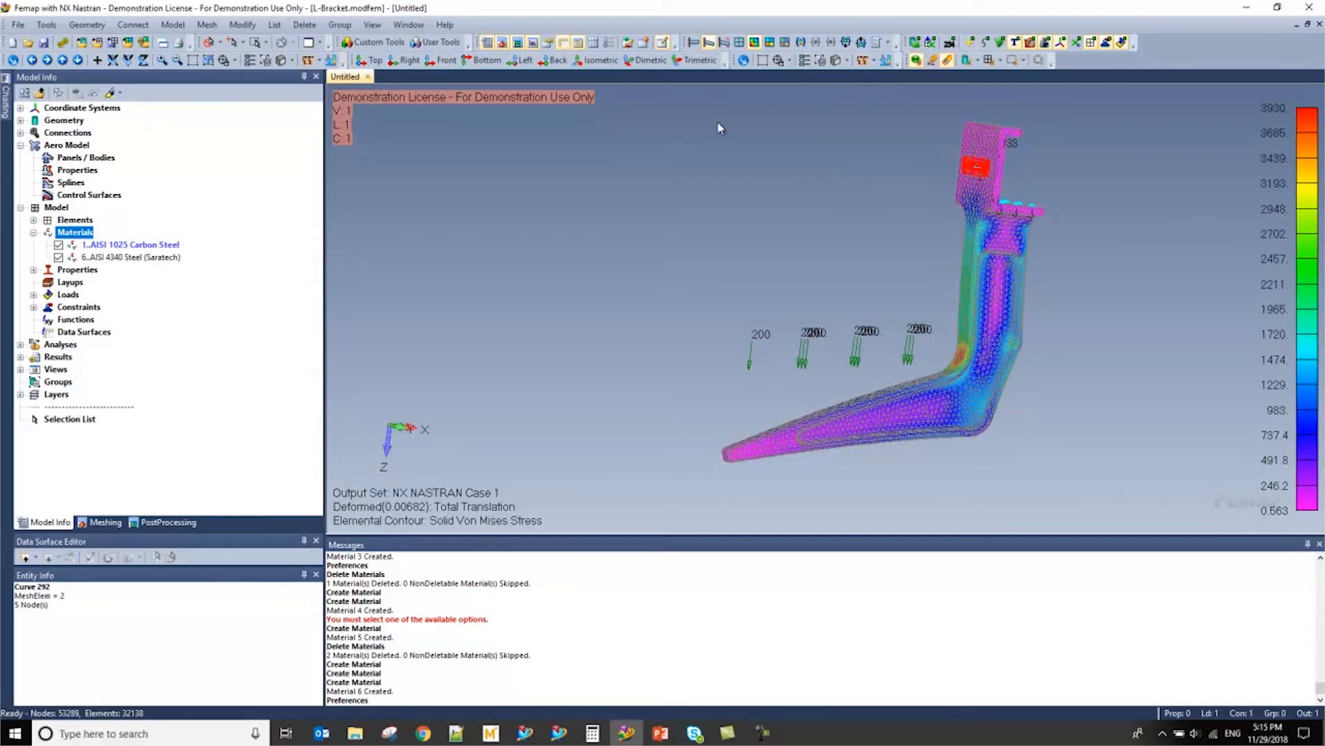